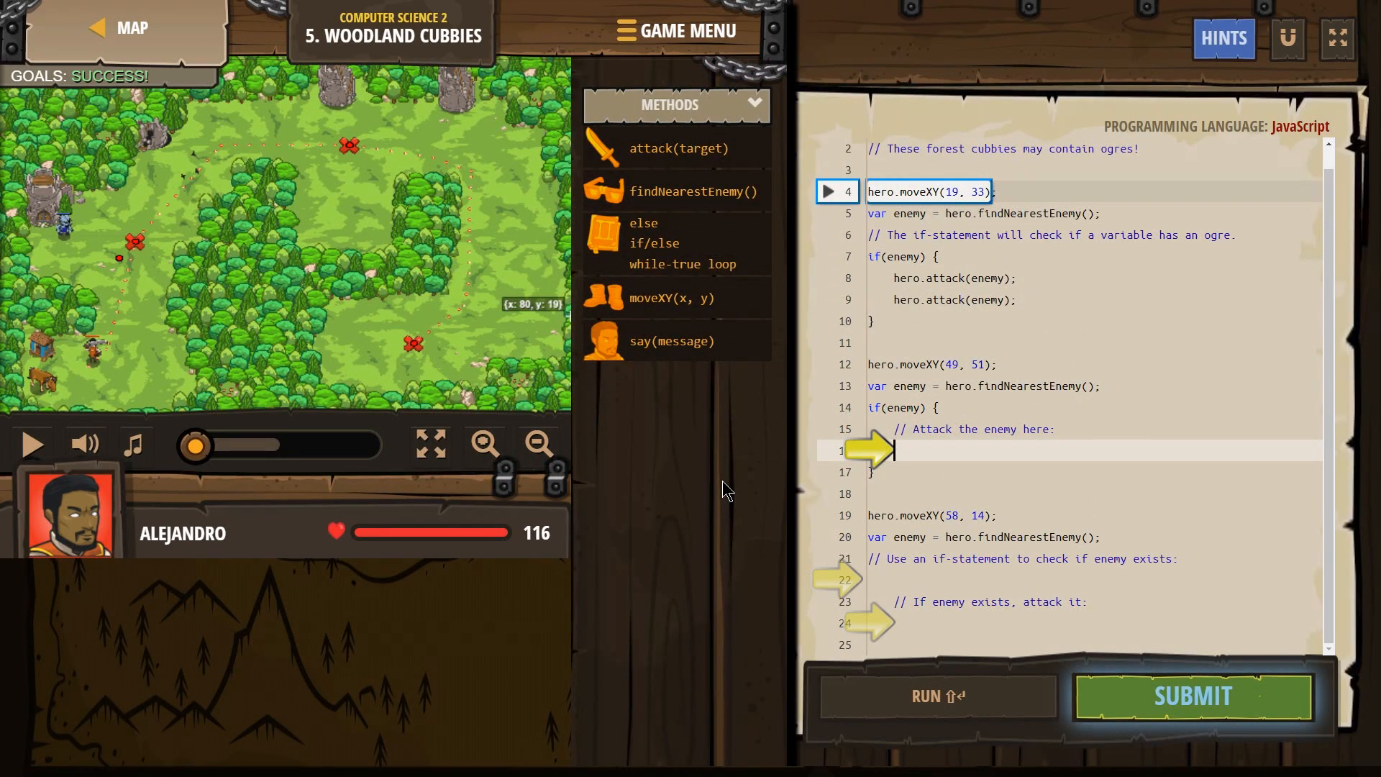
{"action": "mouse_move", "coordinate": [821, 308]}
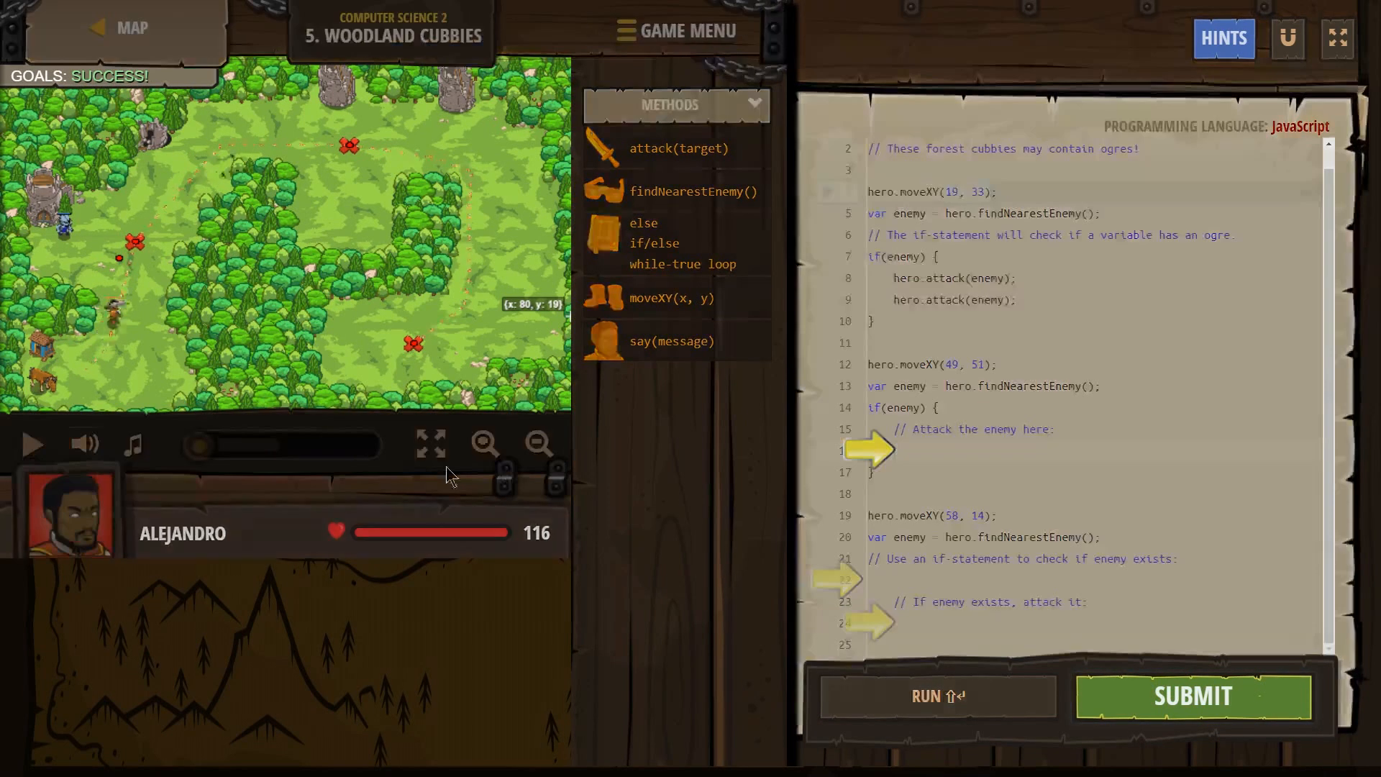
Step: Review the completed goals Defeat the ogres and Check the last cubby
{"action": "left_click", "coordinate": [937, 697]}
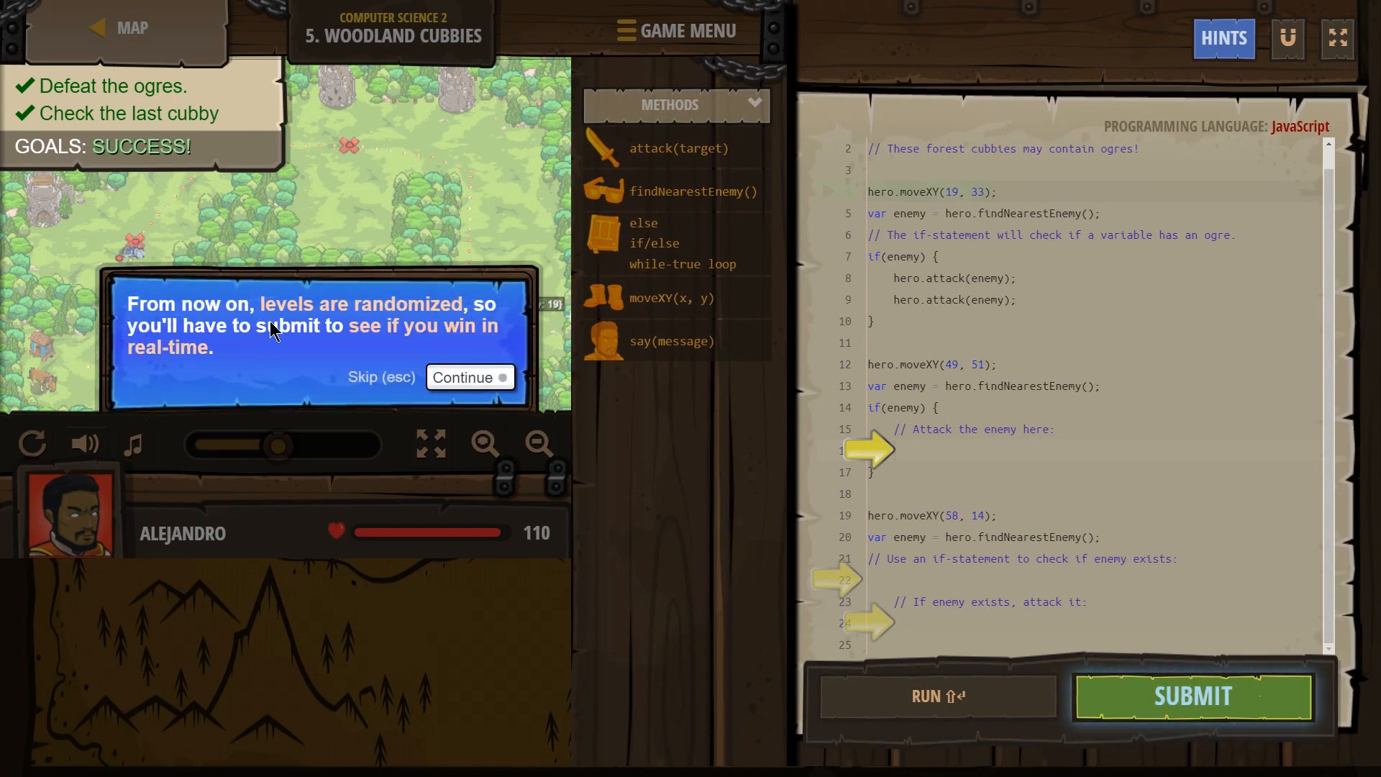
{"action": "mouse_move", "coordinate": [256, 344]}
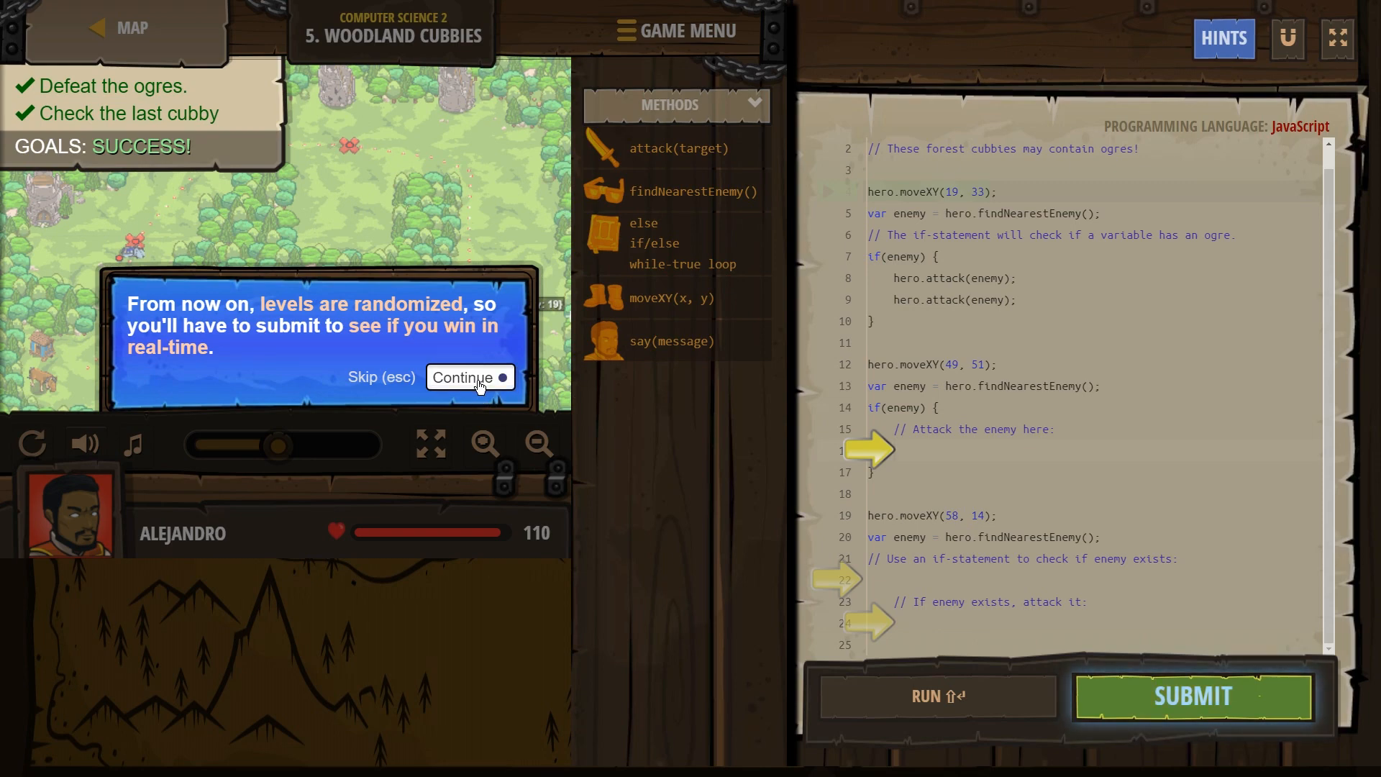
Step: Dismiss the randomized-levels notice and submit the solution for real-time playback
{"action": "left_click", "coordinate": [469, 377]}
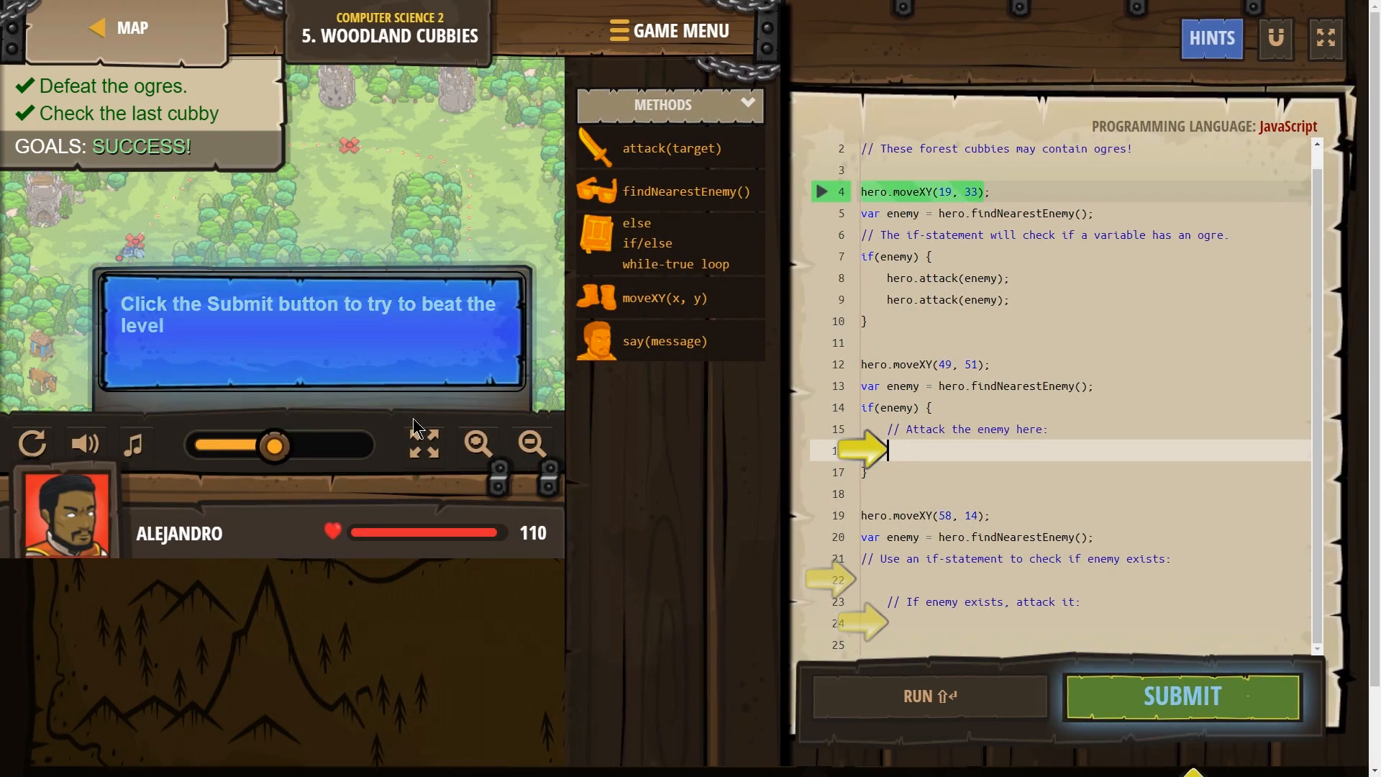
{"action": "mouse_move", "coordinate": [1137, 695]}
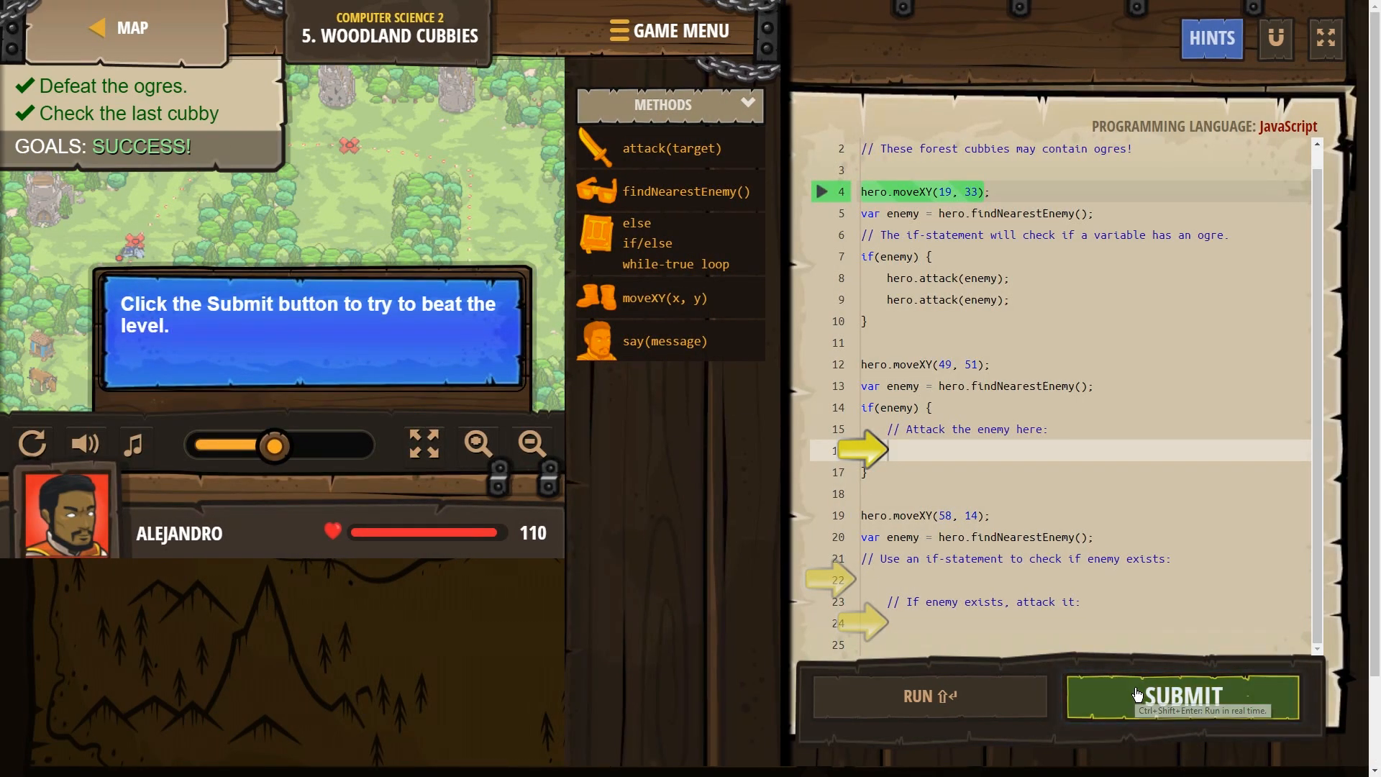
{"action": "left_click", "coordinate": [1181, 696]}
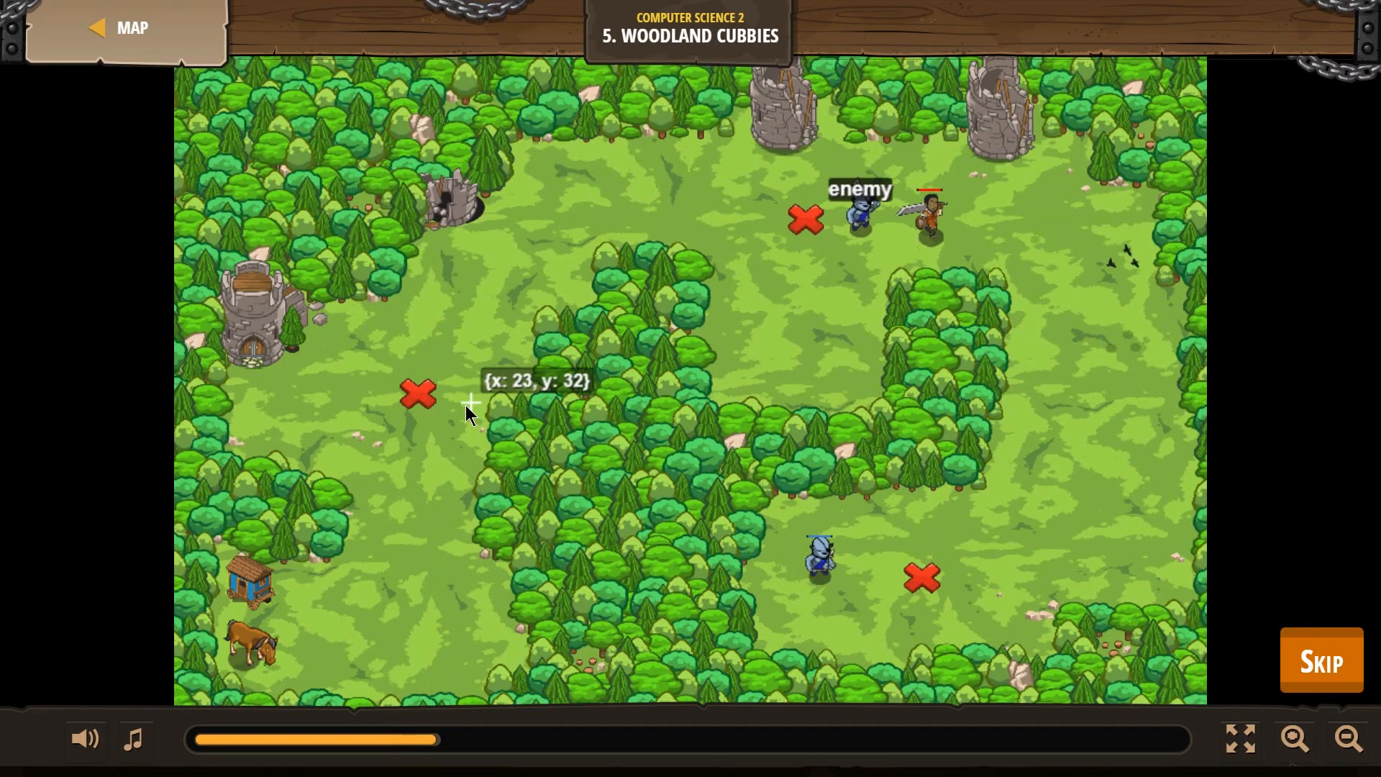
{"action": "mouse_move", "coordinate": [1017, 261]}
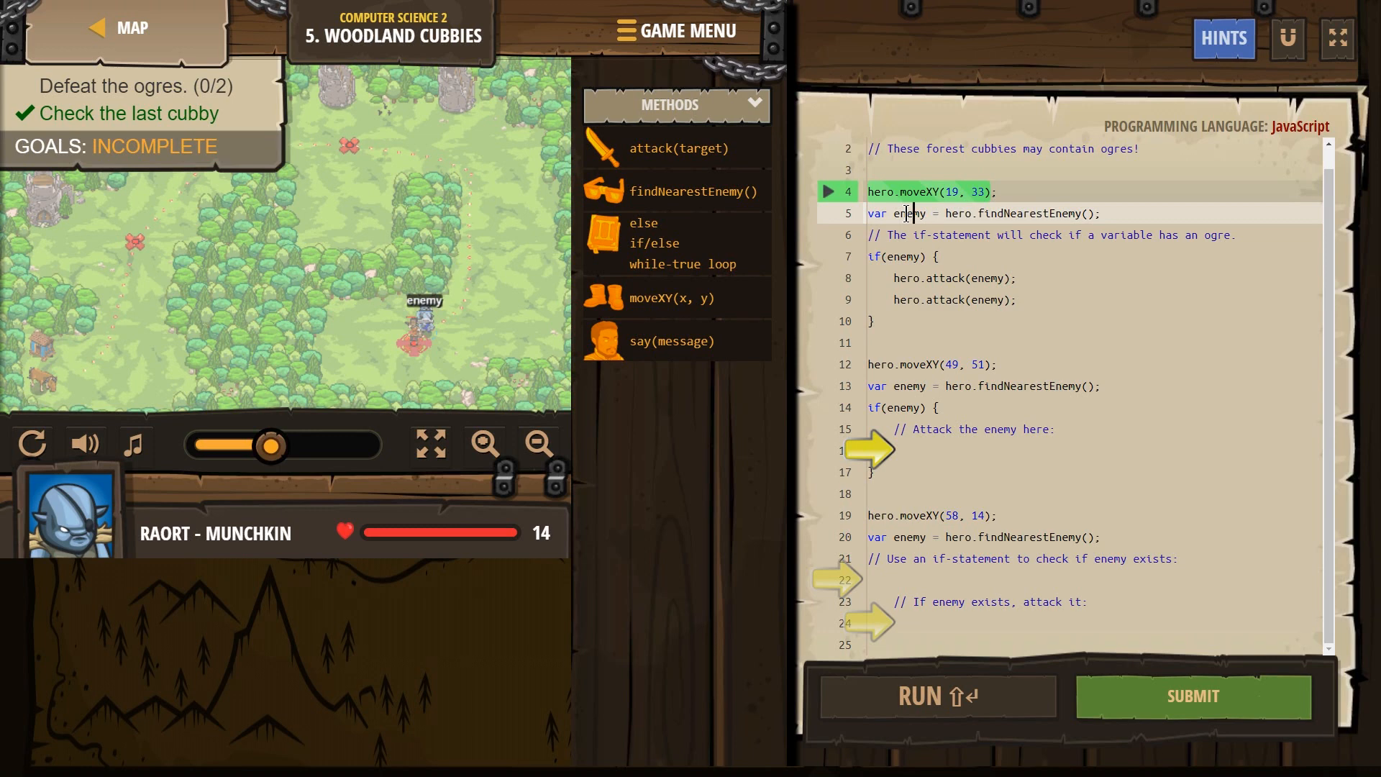
{"action": "mouse_move", "coordinate": [847, 174]}
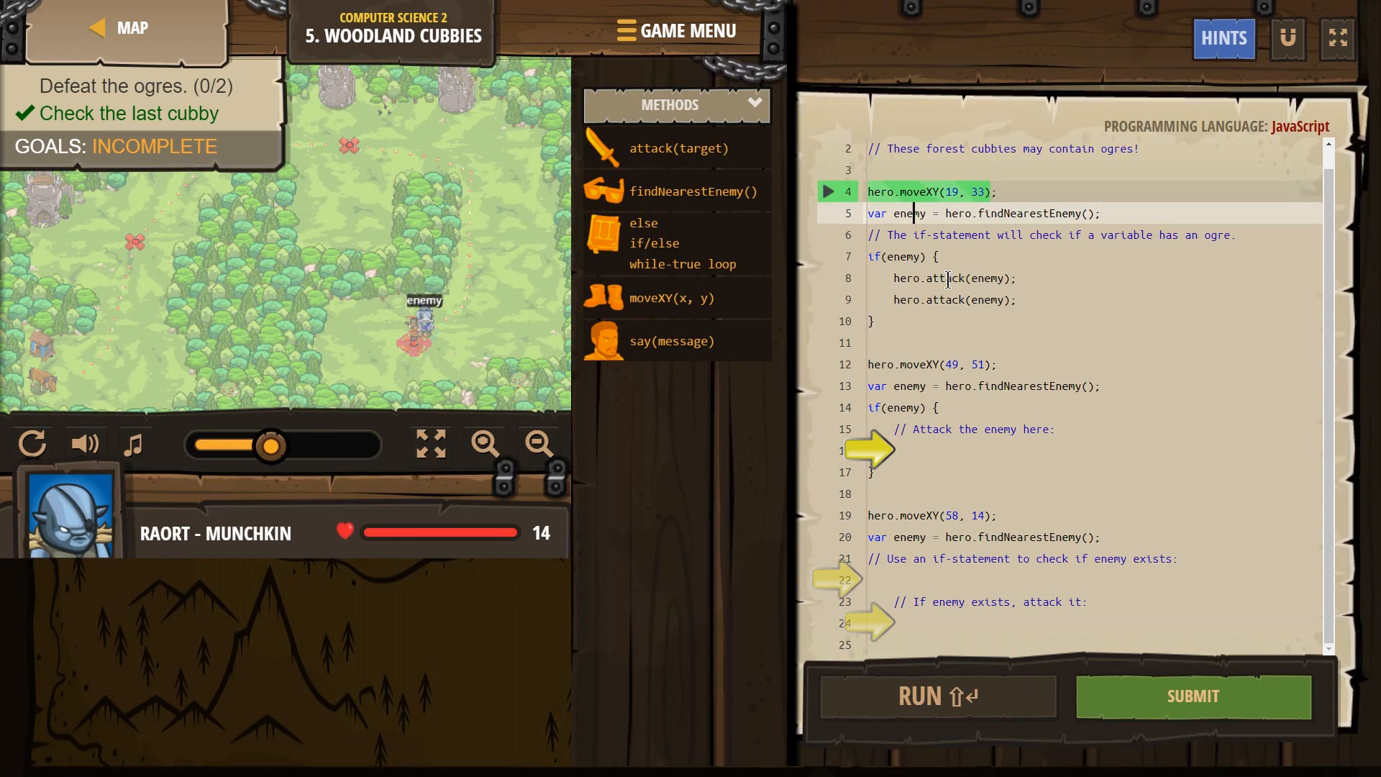
{"action": "double_click", "coordinate": [908, 213]}
{"action": "type", "text": "x"}
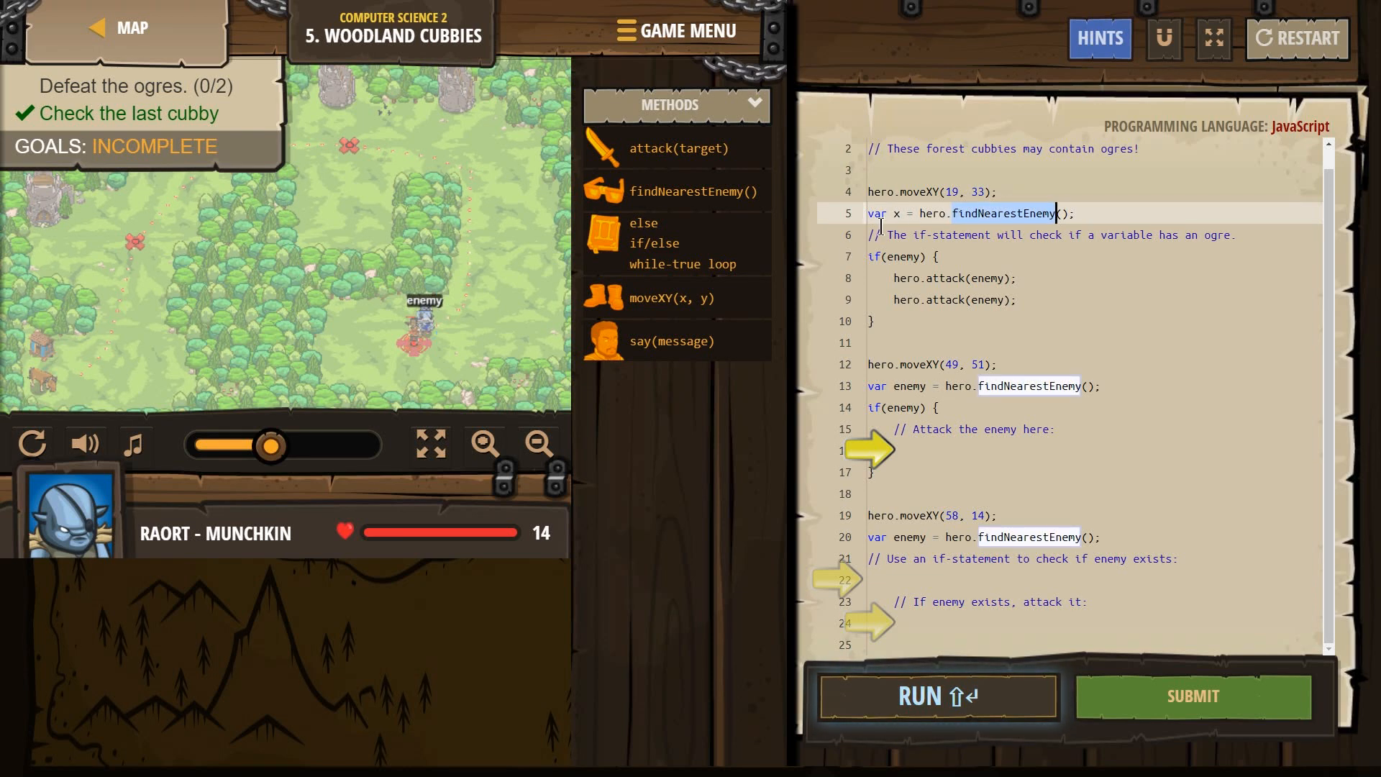
{"action": "left_click", "coordinate": [892, 218]}
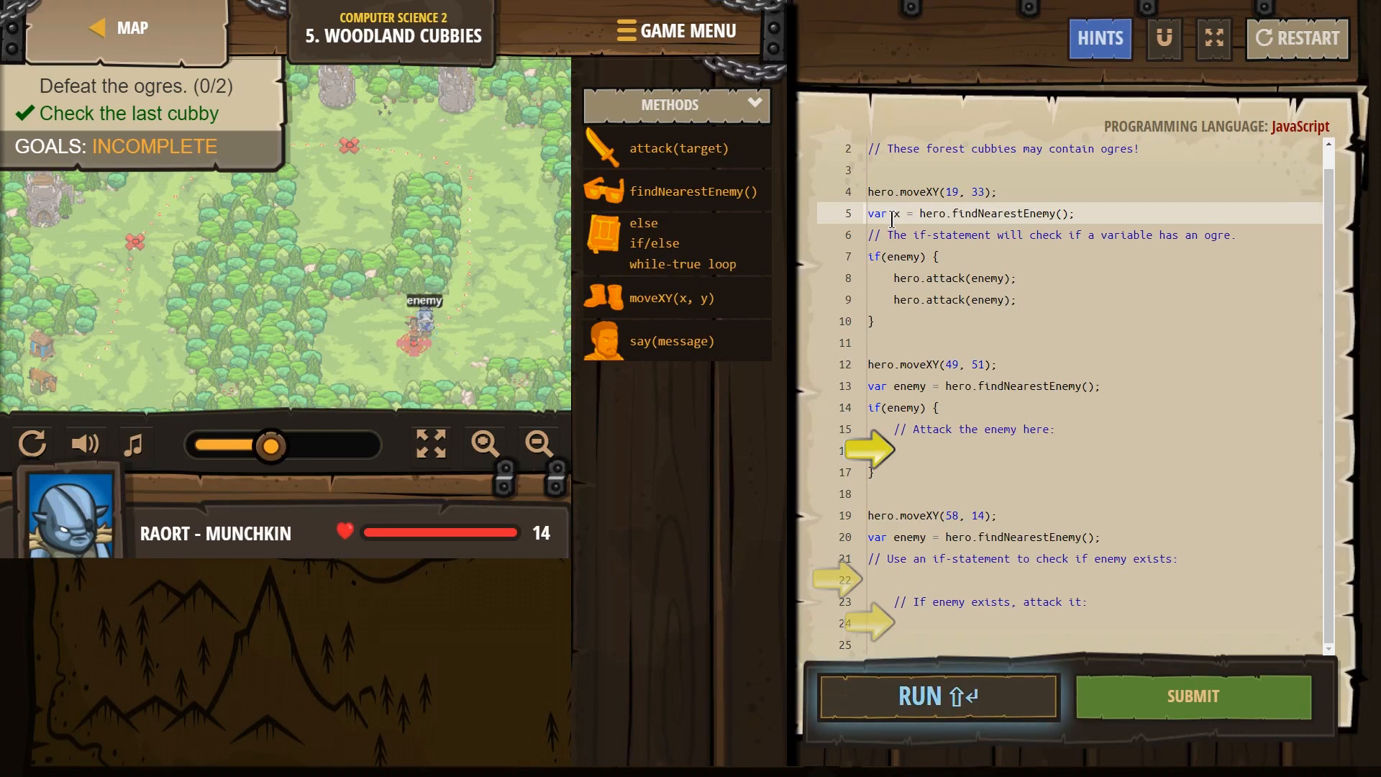
{"action": "type", "text": "enemy"}
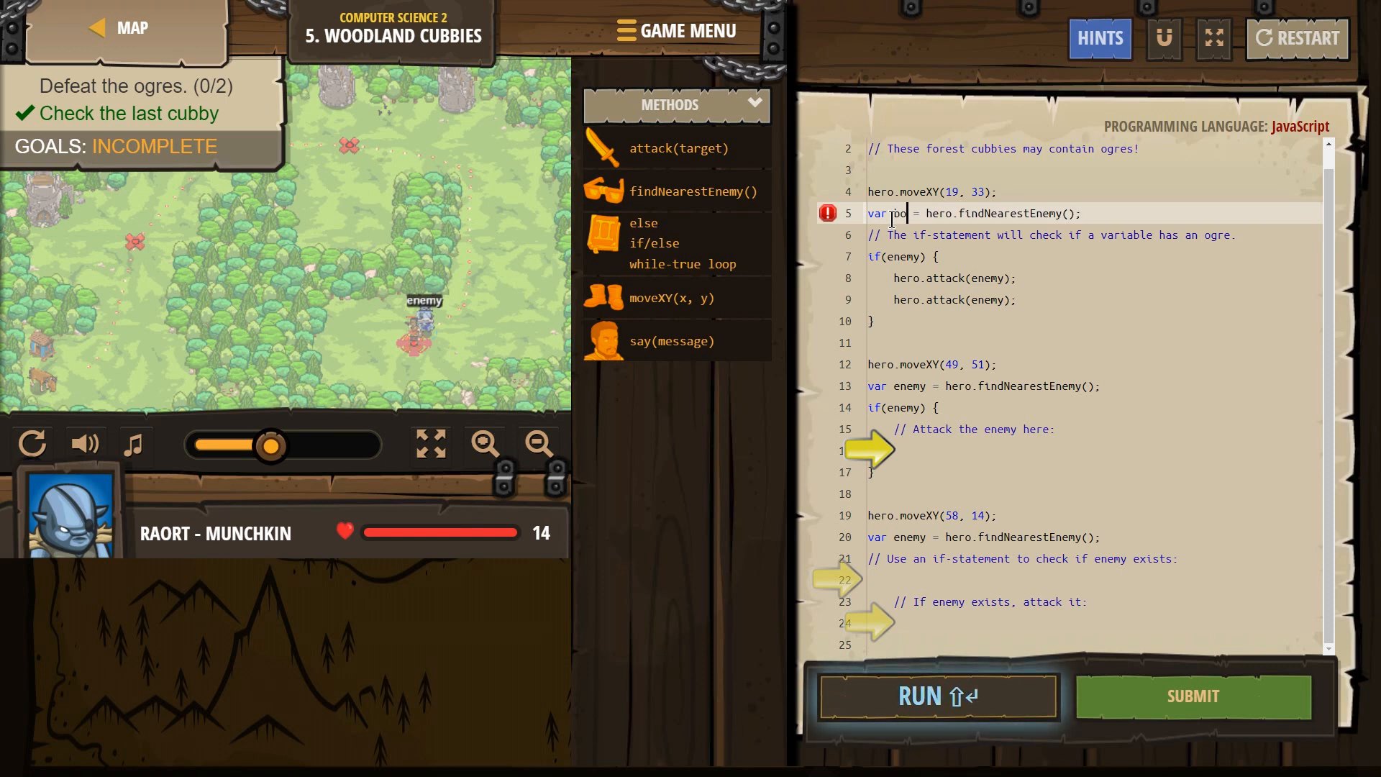
{"action": "type", "text": "enemyu"}
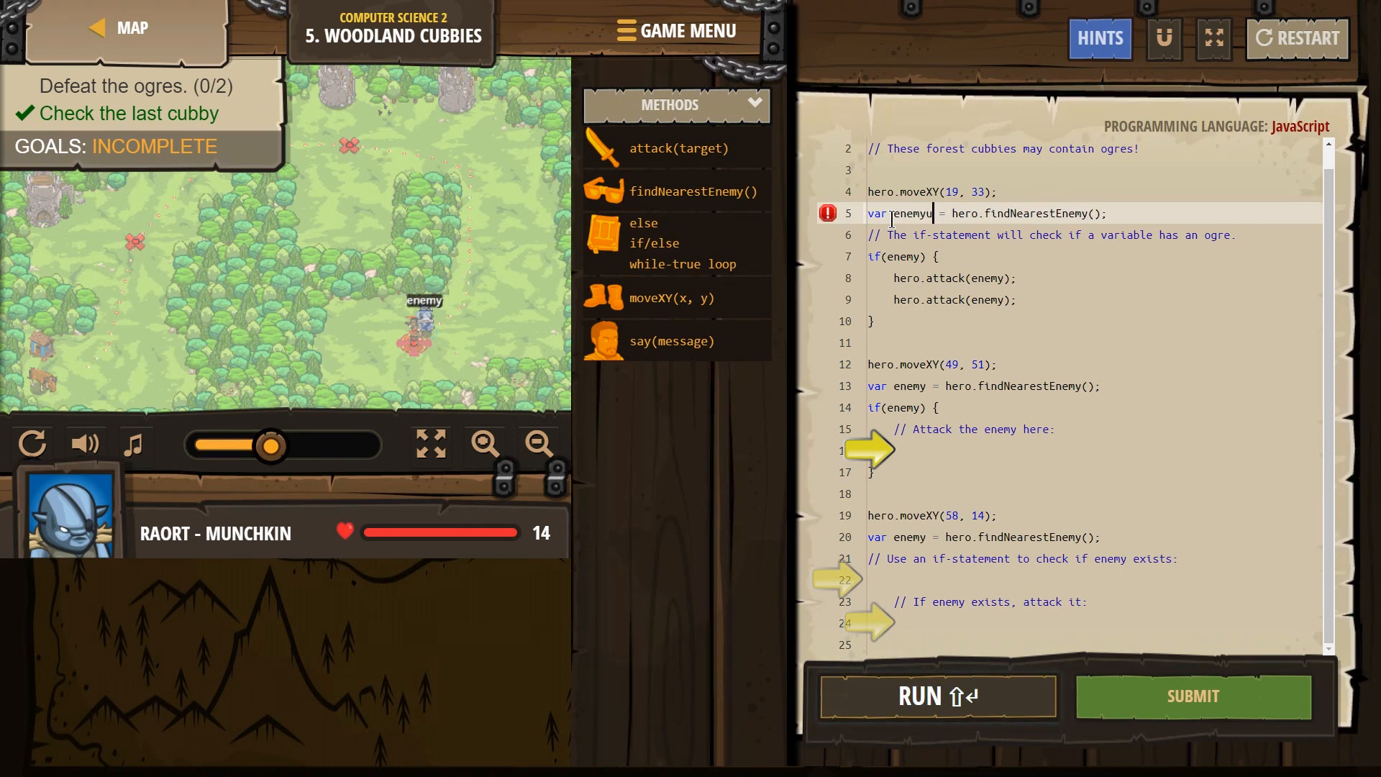
{"action": "left_click", "coordinate": [937, 696]}
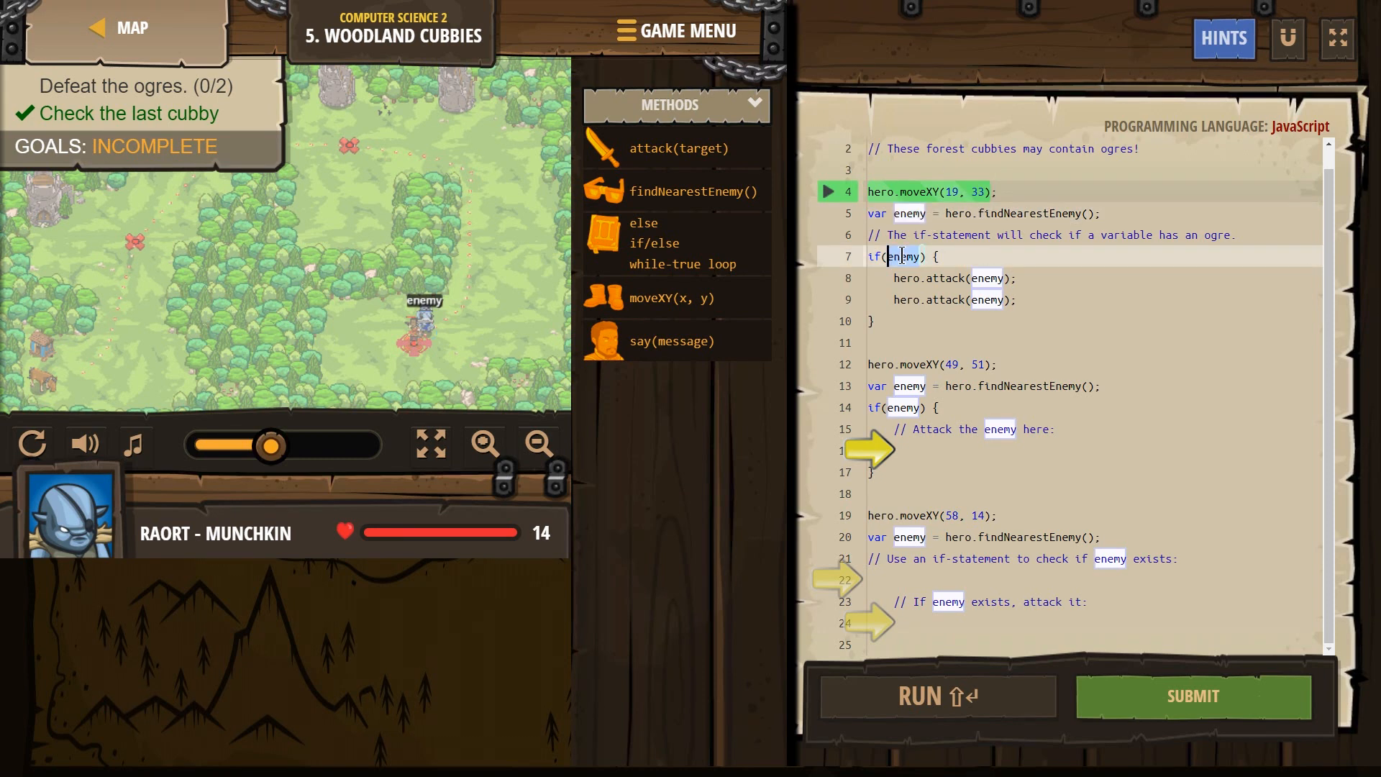
{"action": "left_click", "coordinate": [903, 256]}
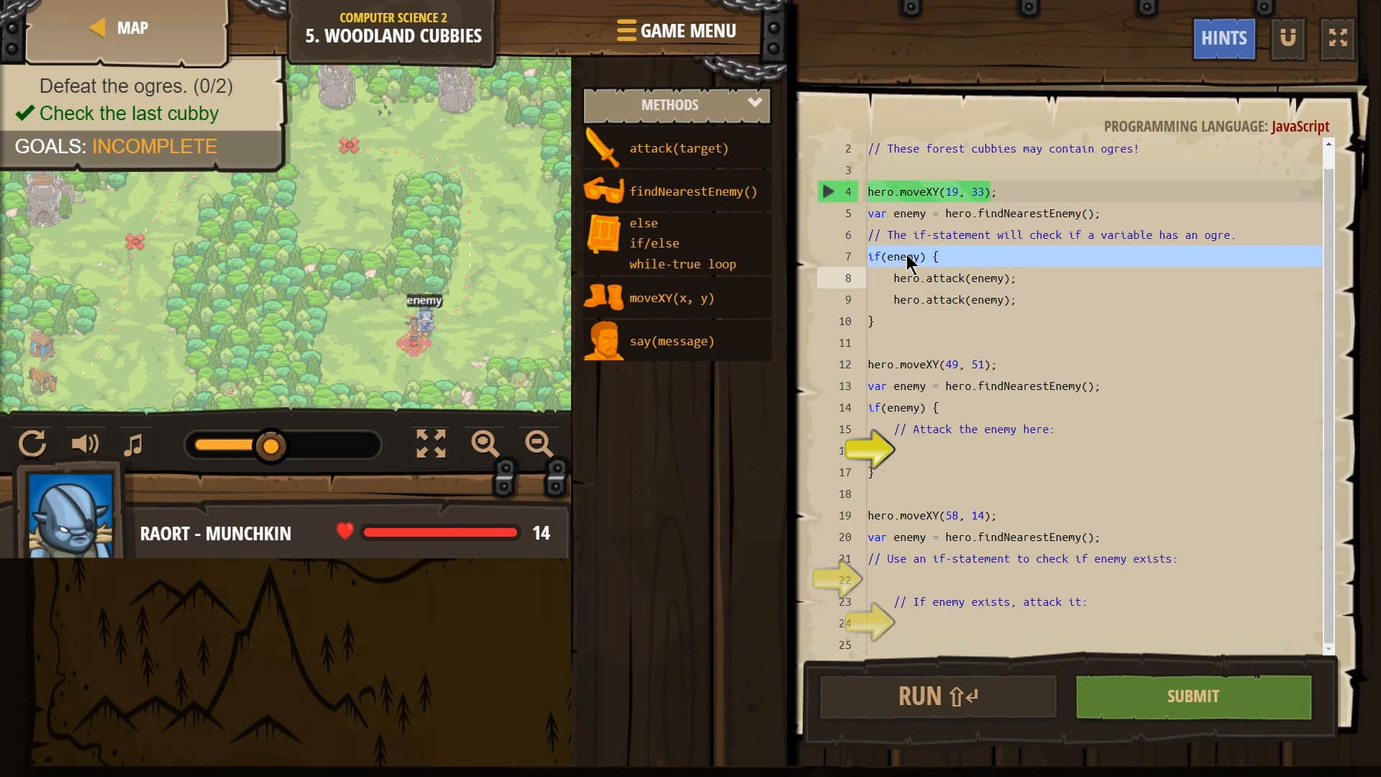
{"action": "left_click", "coordinate": [889, 278]}
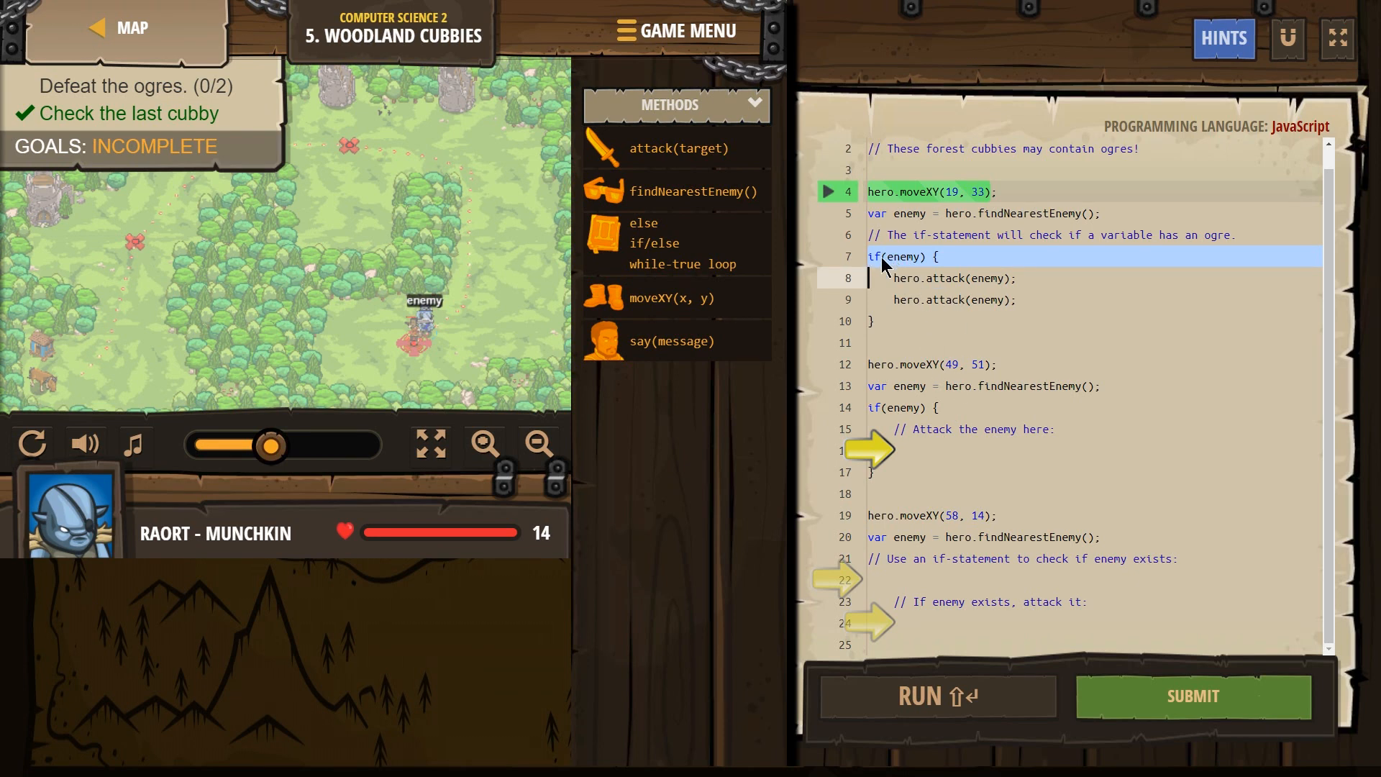
{"action": "mouse_move", "coordinate": [903, 265]}
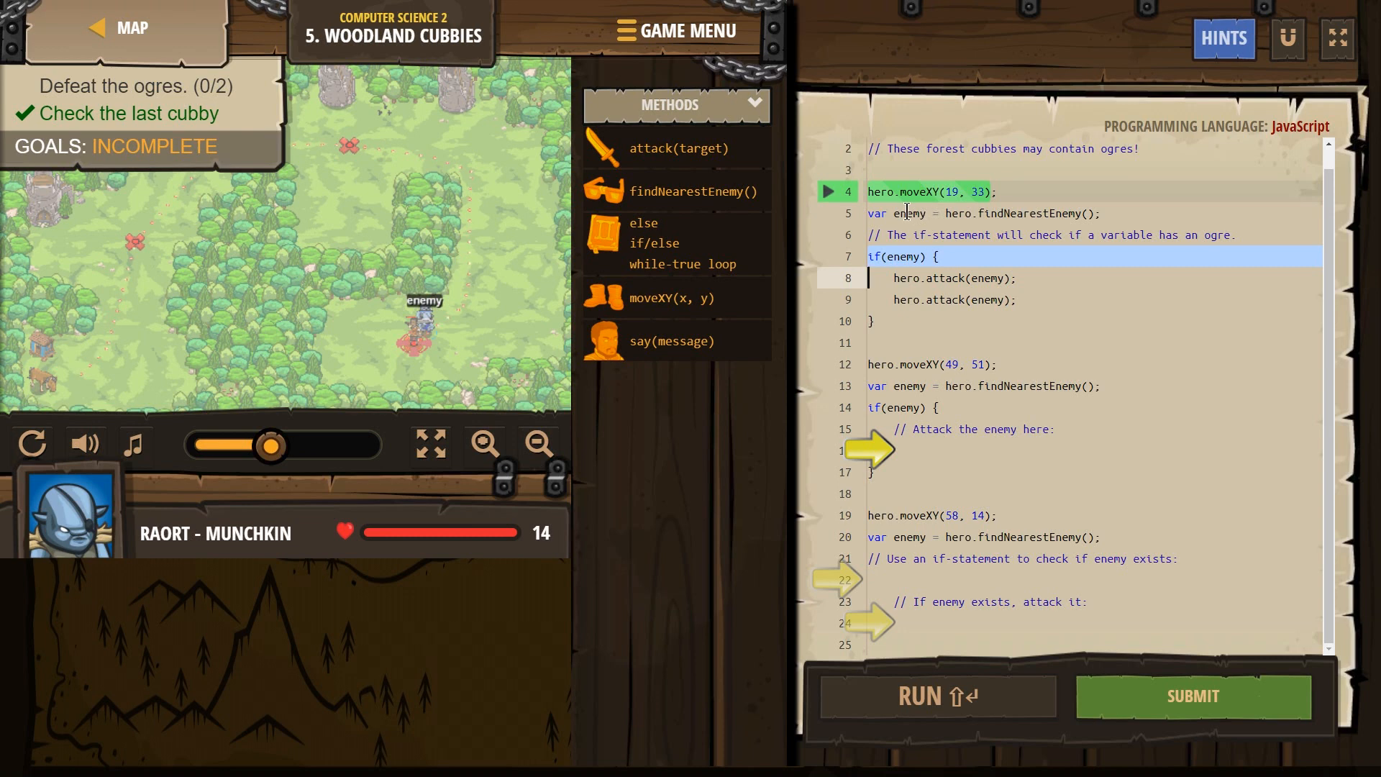
{"action": "mouse_move", "coordinate": [909, 260]}
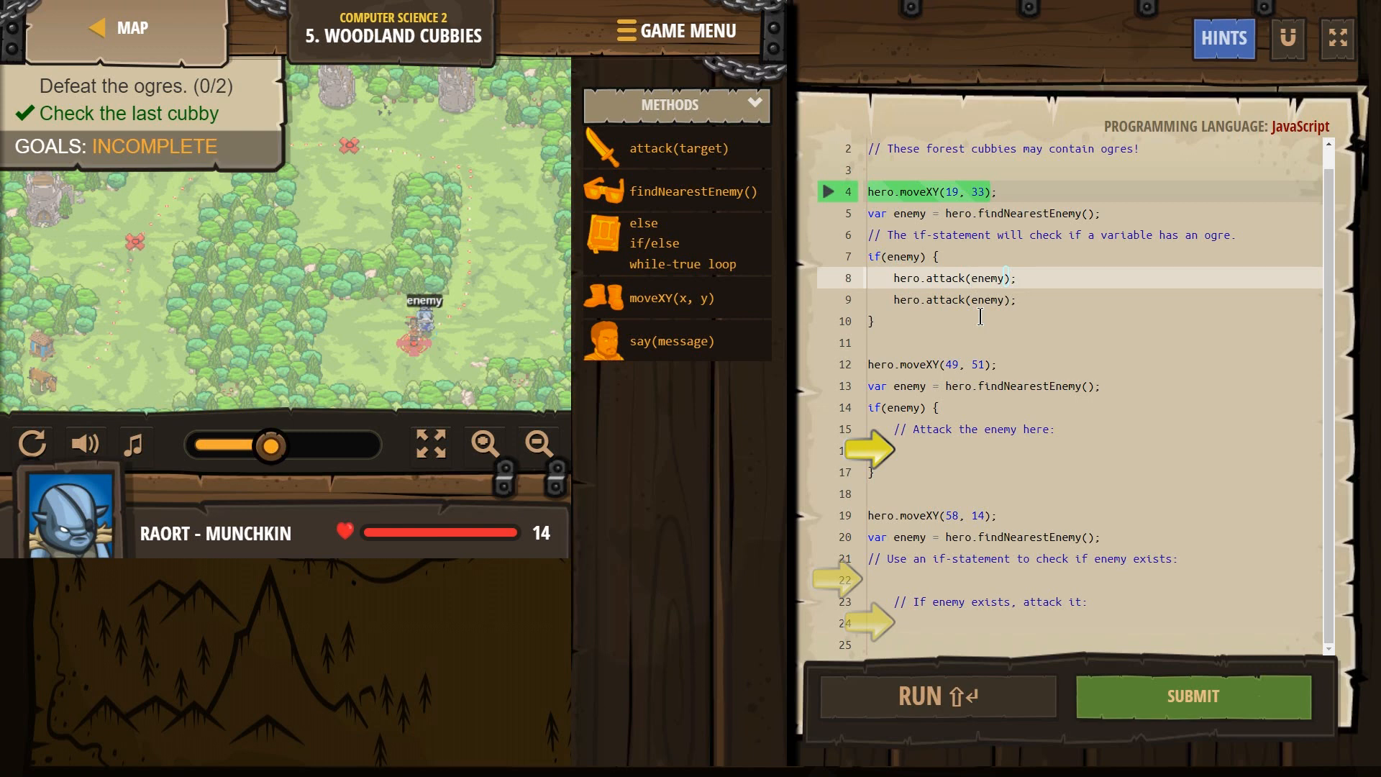
{"action": "left_click", "coordinate": [909, 429]}
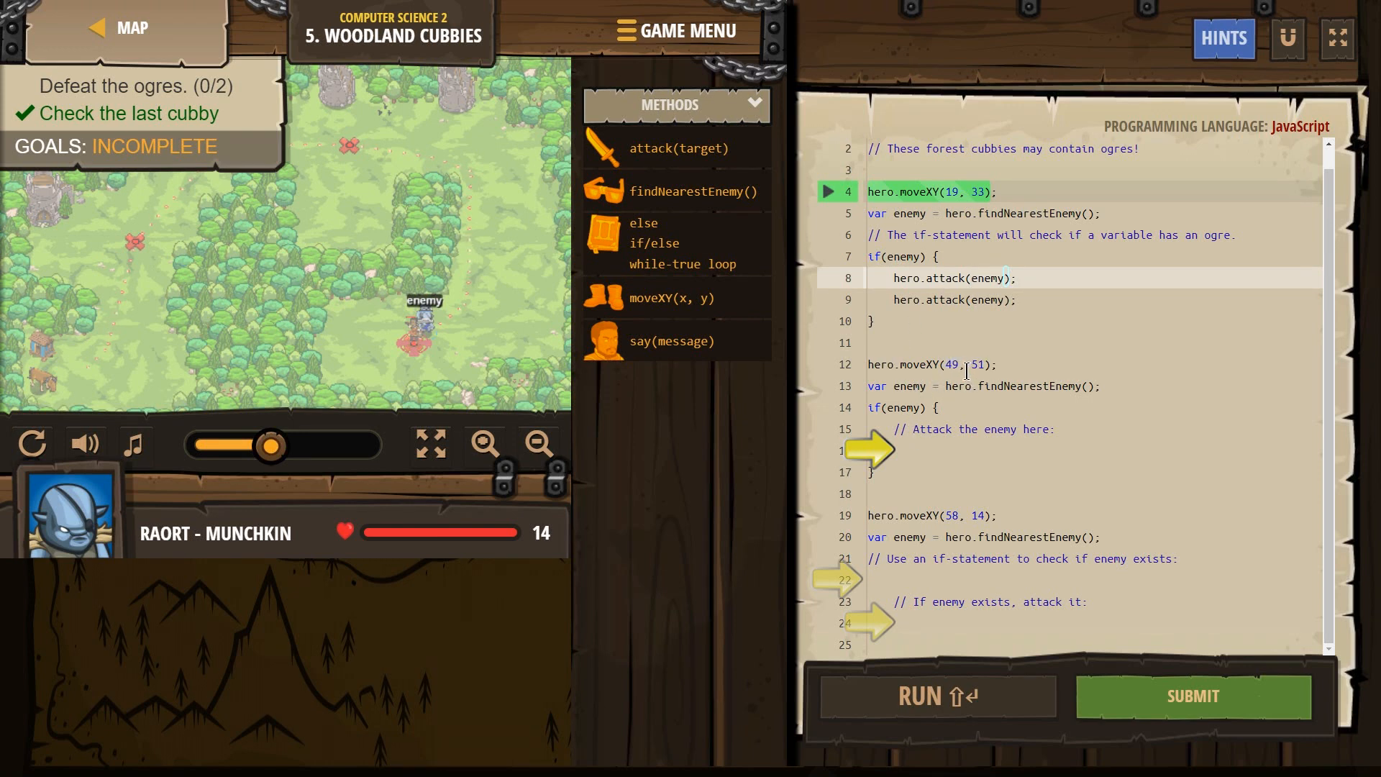
{"action": "mouse_move", "coordinate": [984, 370]}
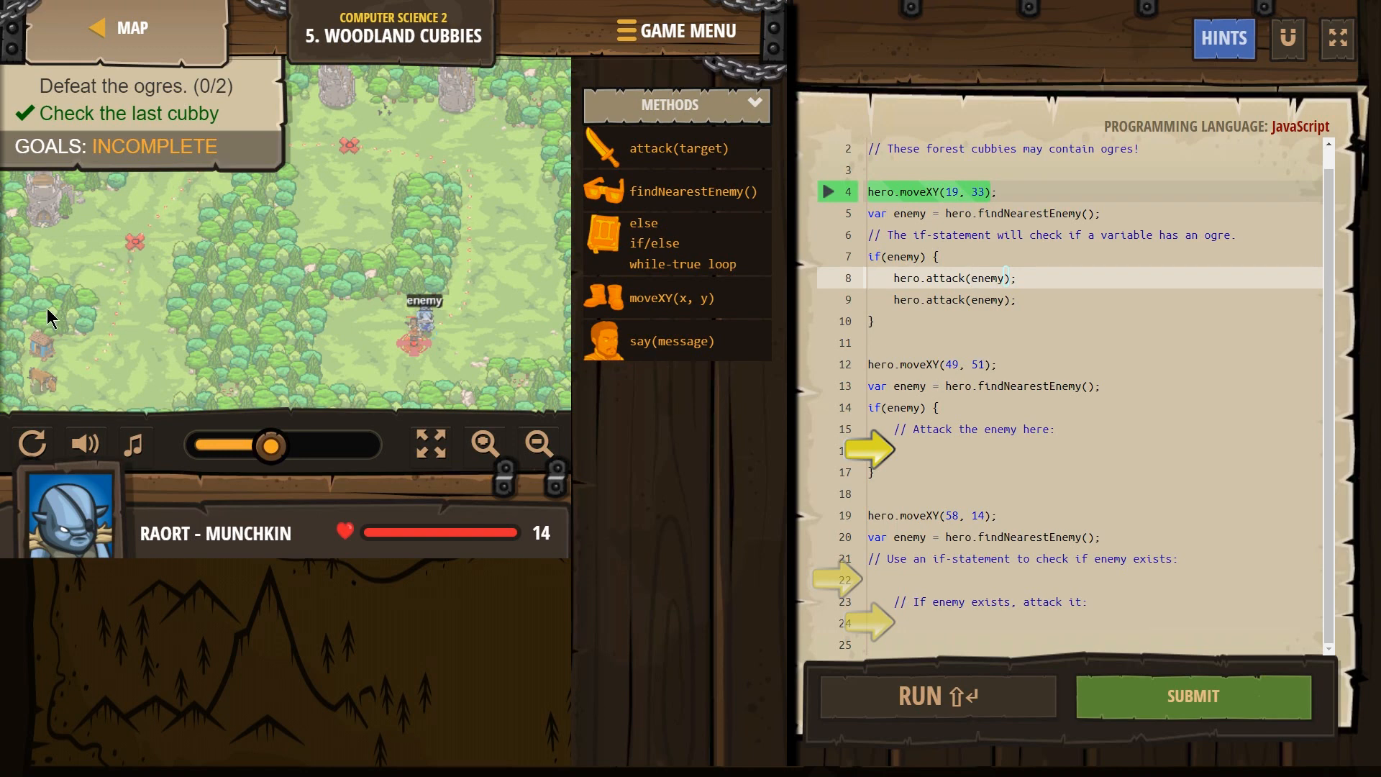
{"action": "mouse_move", "coordinate": [9, 407]}
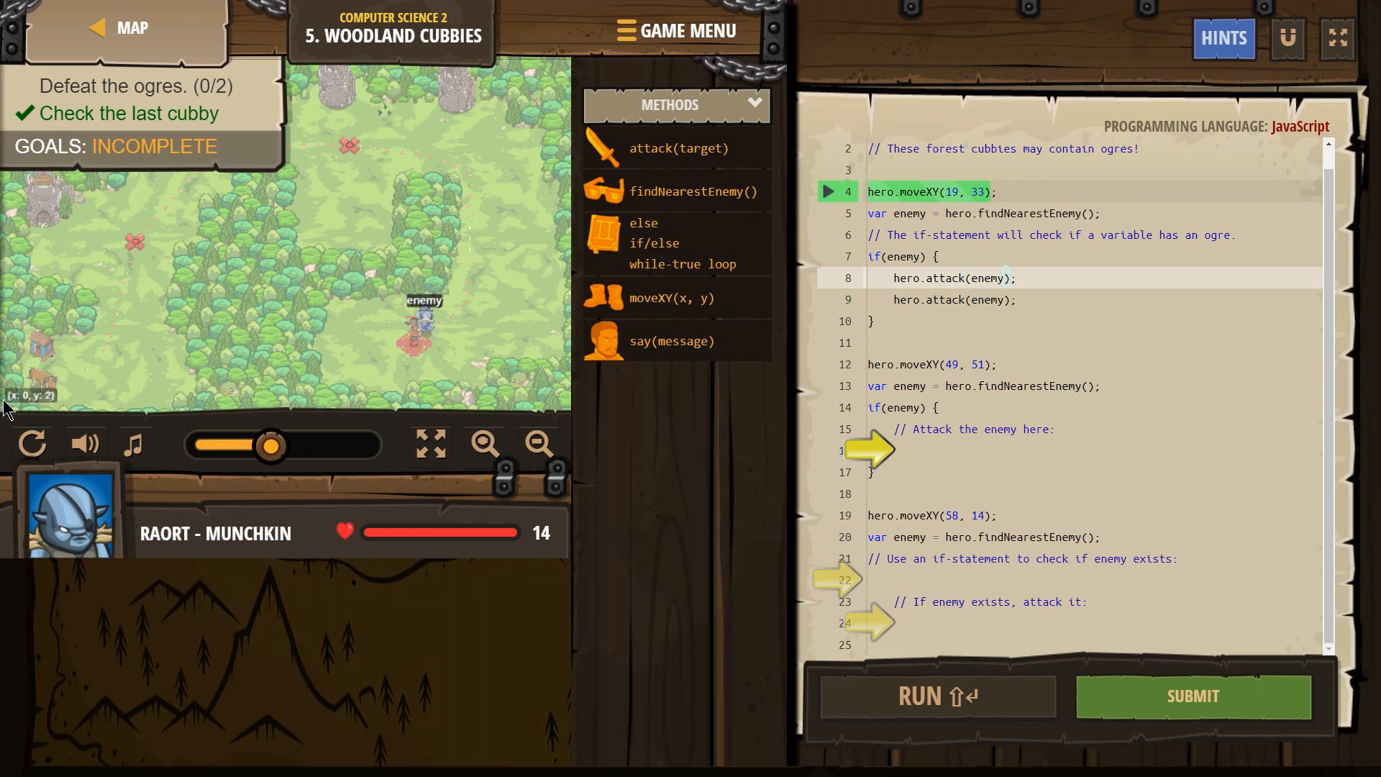
{"action": "mouse_move", "coordinate": [32, 266]}
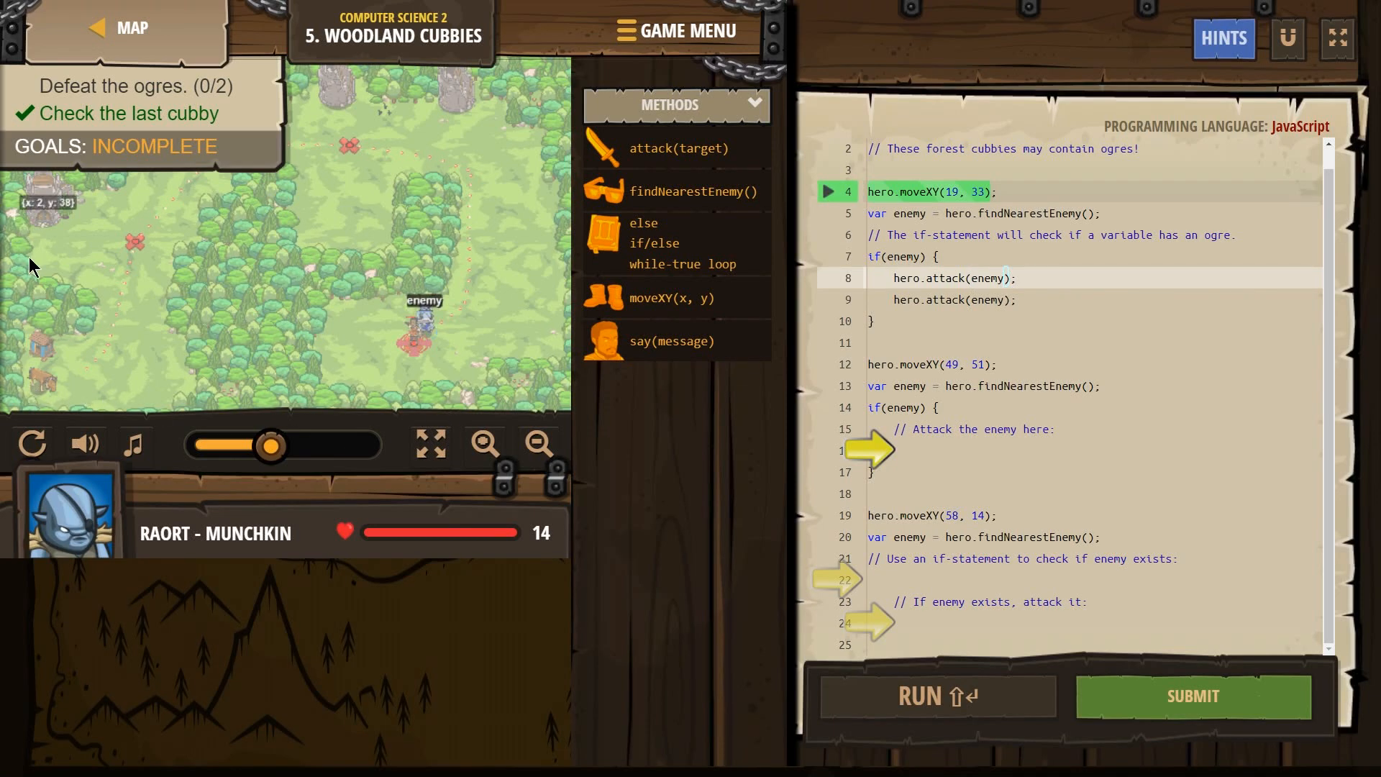
{"action": "mouse_move", "coordinate": [146, 259]}
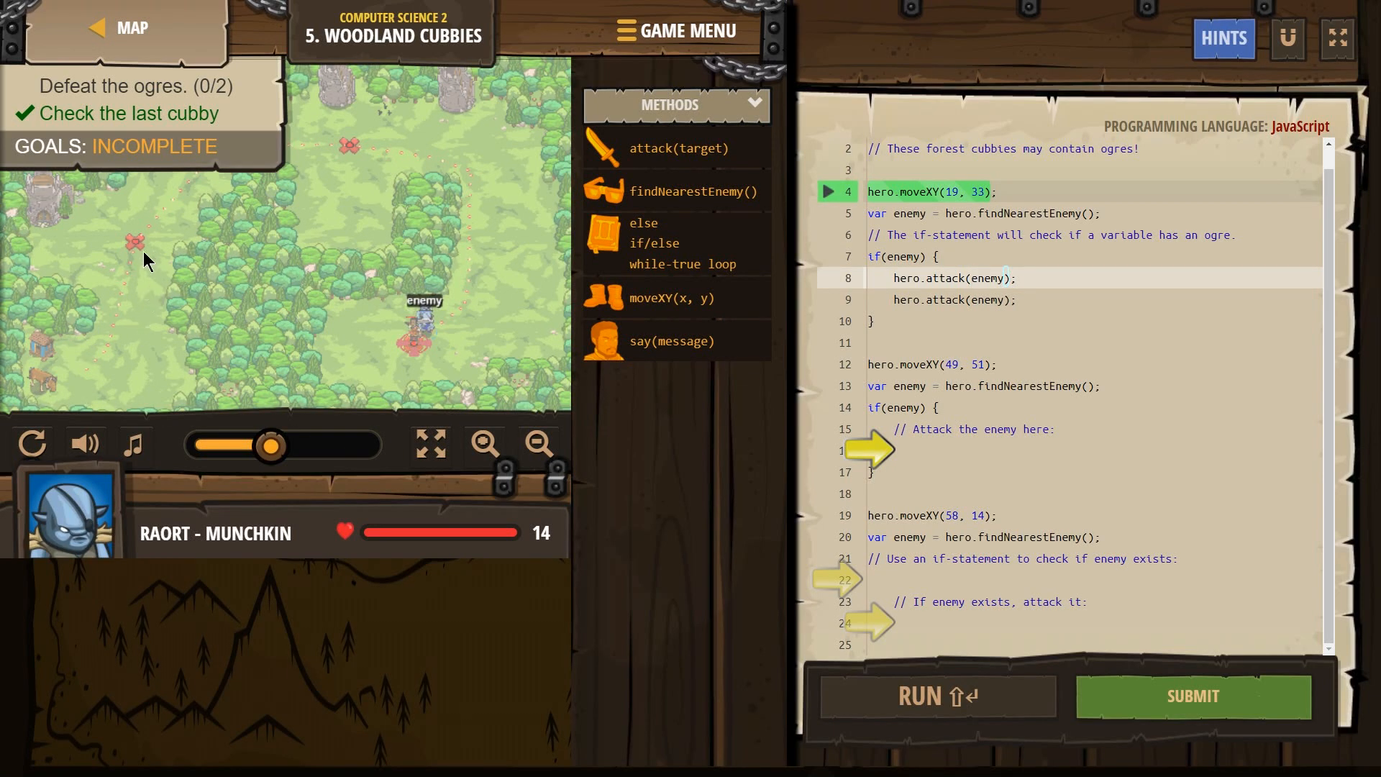
{"action": "mouse_move", "coordinate": [406, 159]}
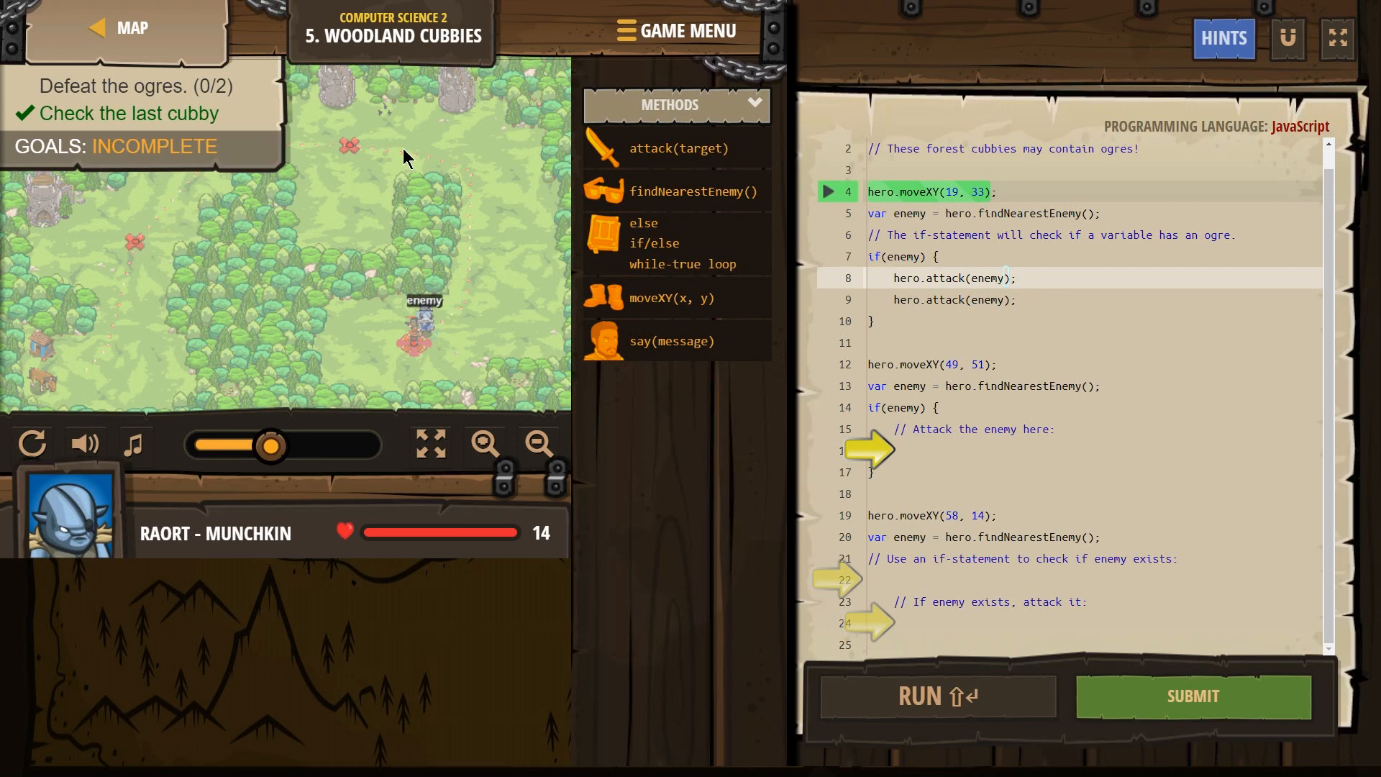
{"action": "mouse_move", "coordinate": [352, 157]}
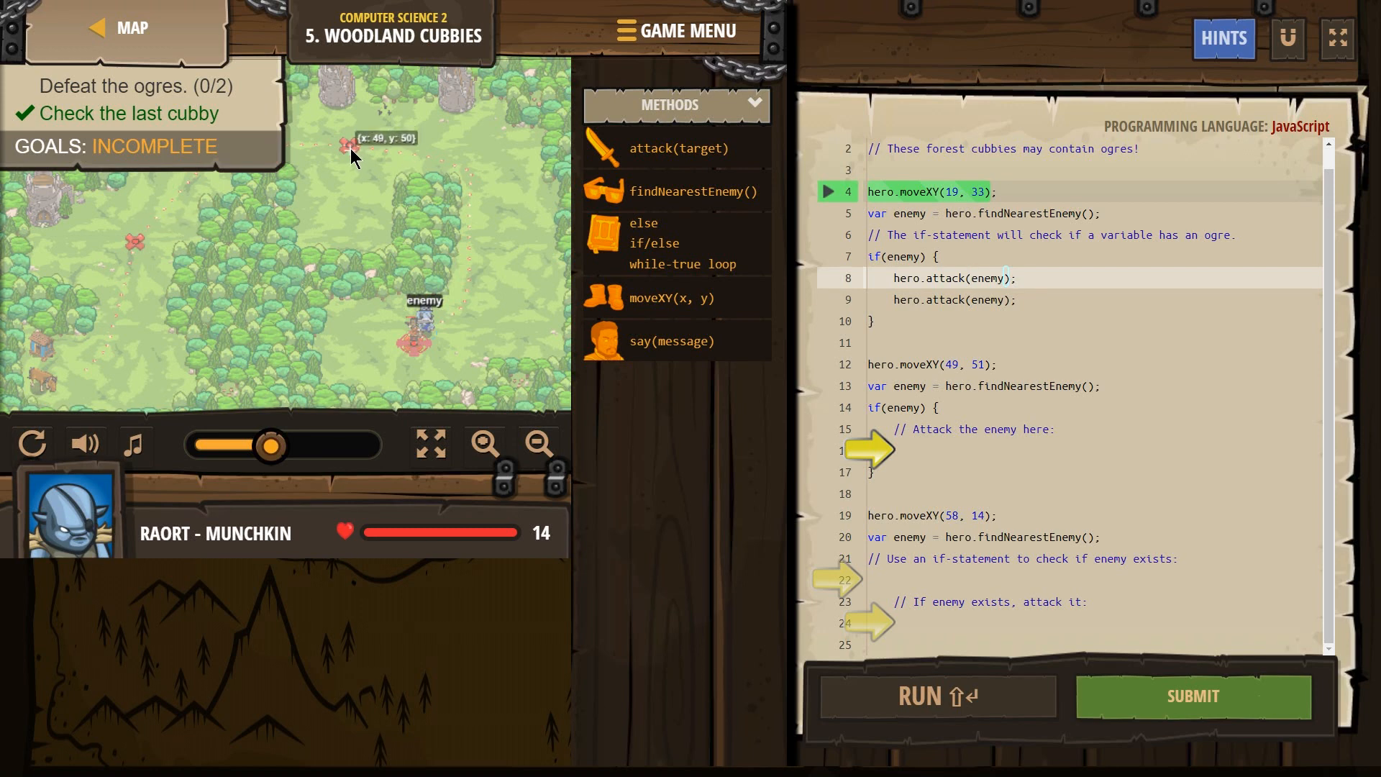
{"action": "mouse_move", "coordinate": [557, 210]}
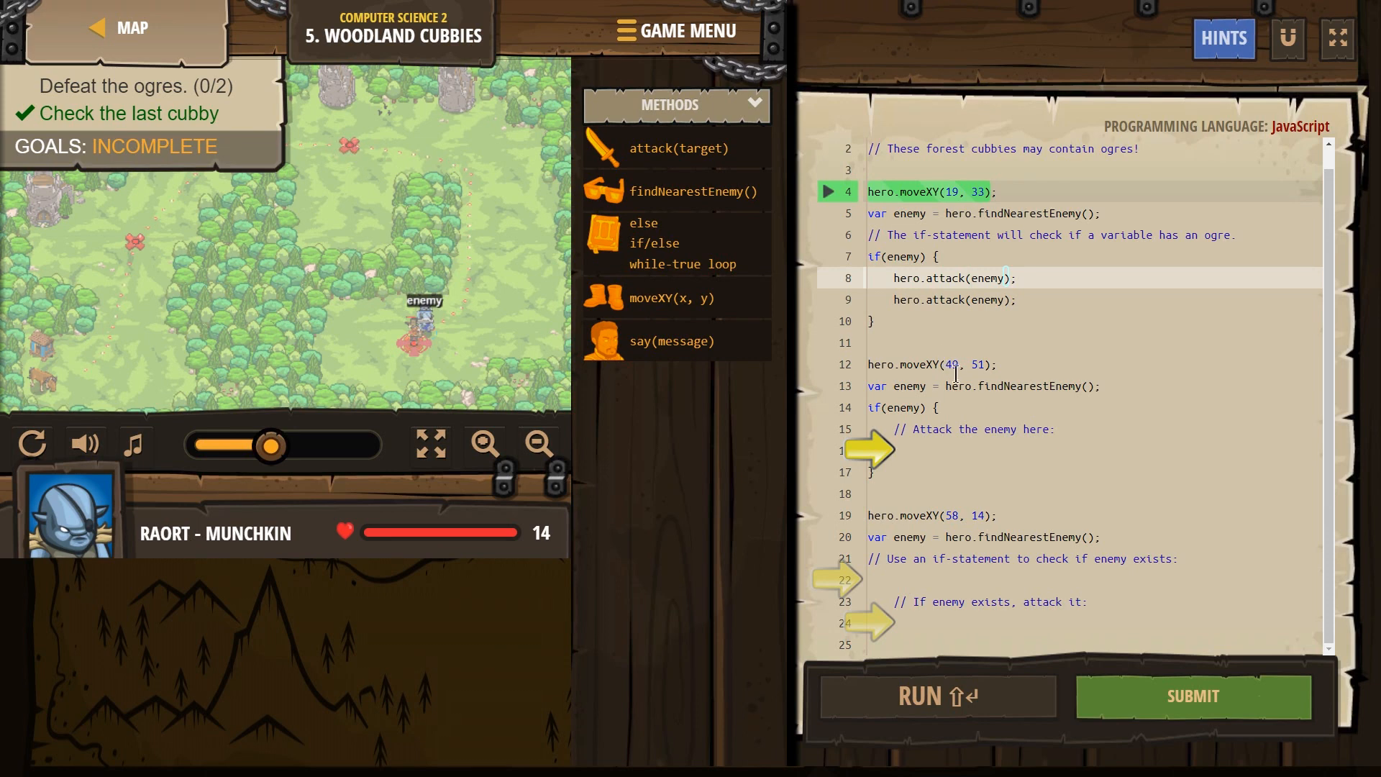
{"action": "mouse_move", "coordinate": [671, 340]}
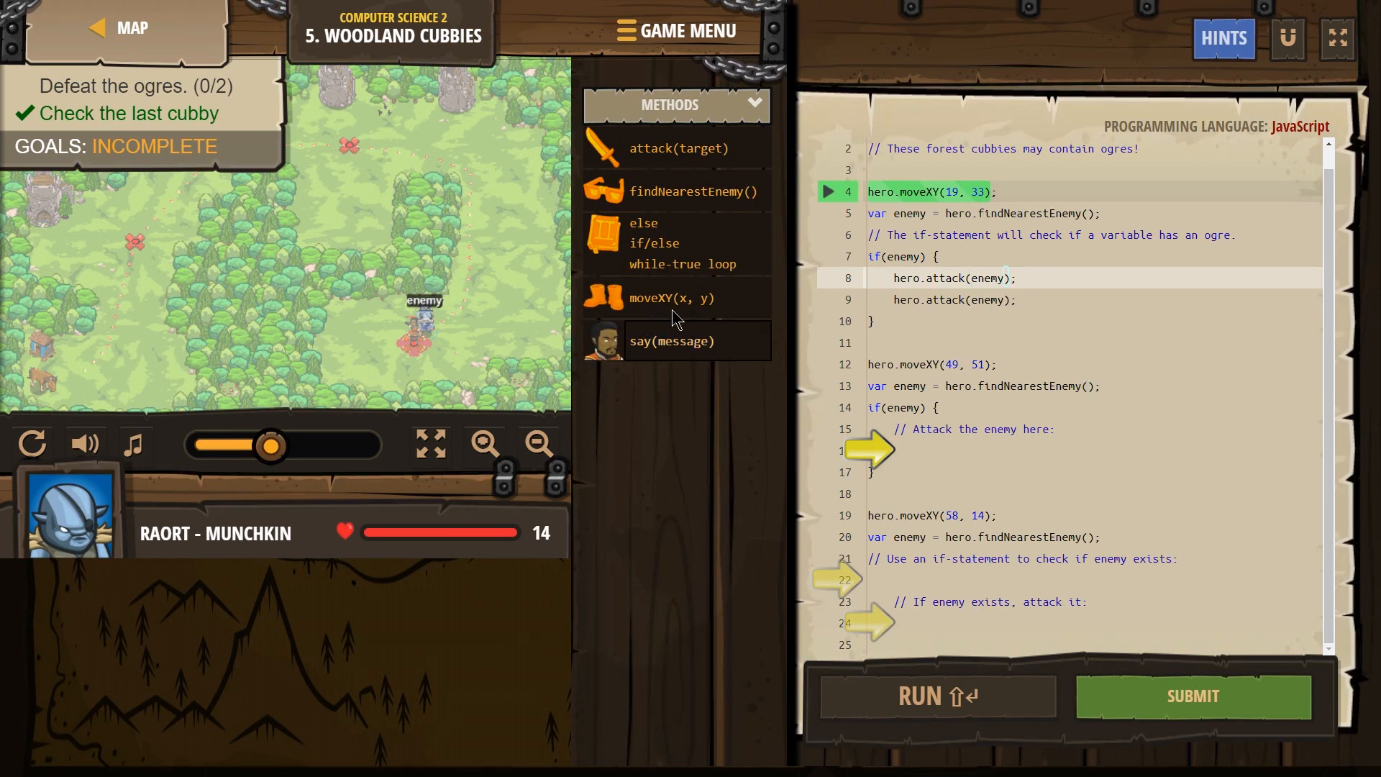
Step: Rename the second cubby's enemy variable to bob and write hero.attack(bob) inside if (bob)
{"action": "left_click", "coordinate": [907, 385]}
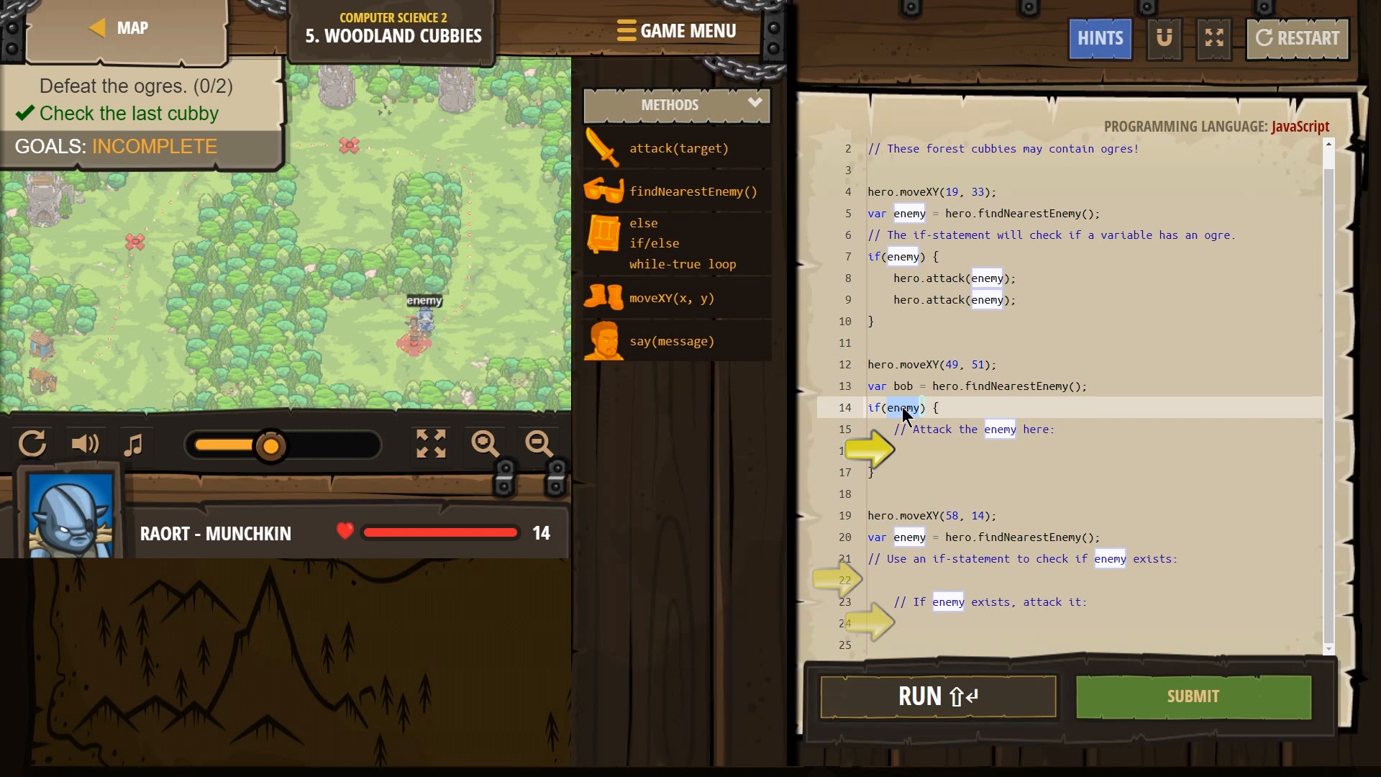
{"action": "type", "text": "bob"}
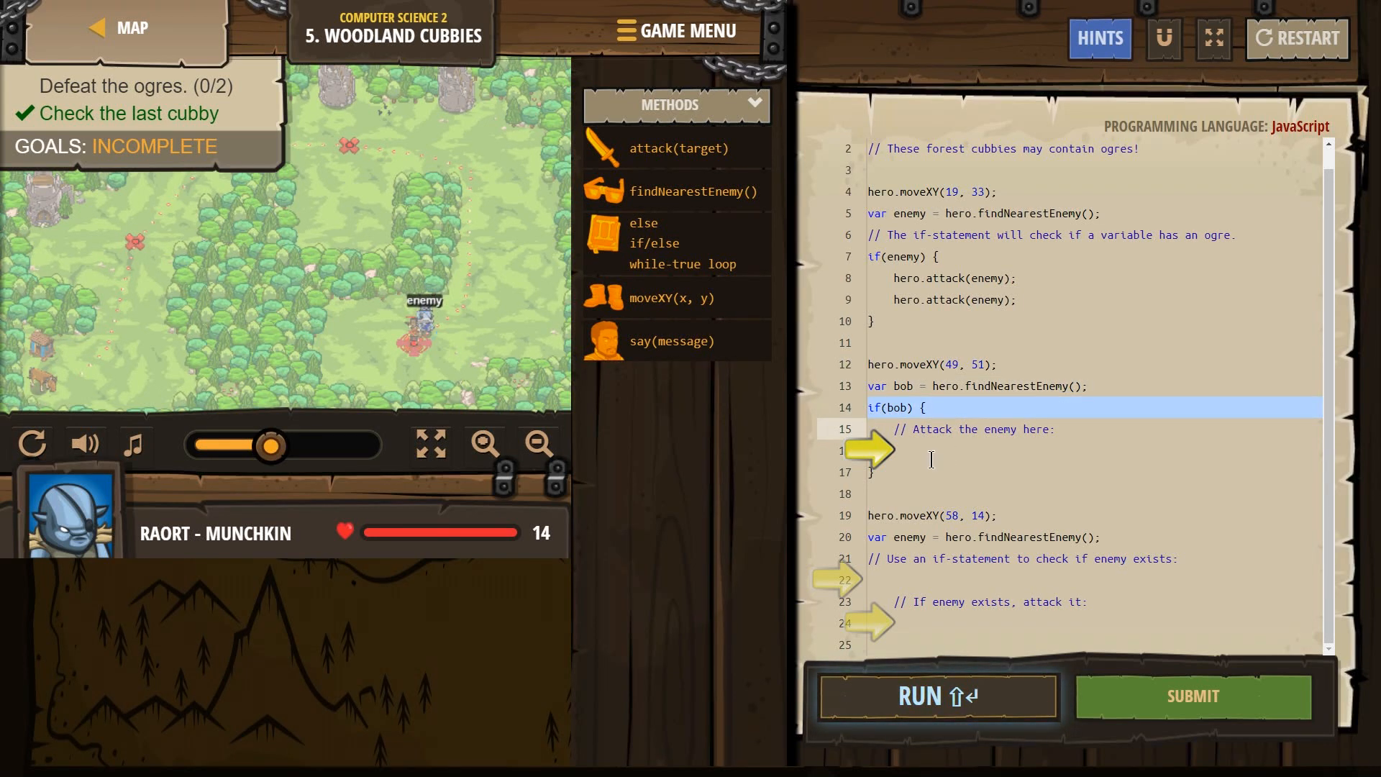
{"action": "type", "text": "hero.attack(enemy);"}
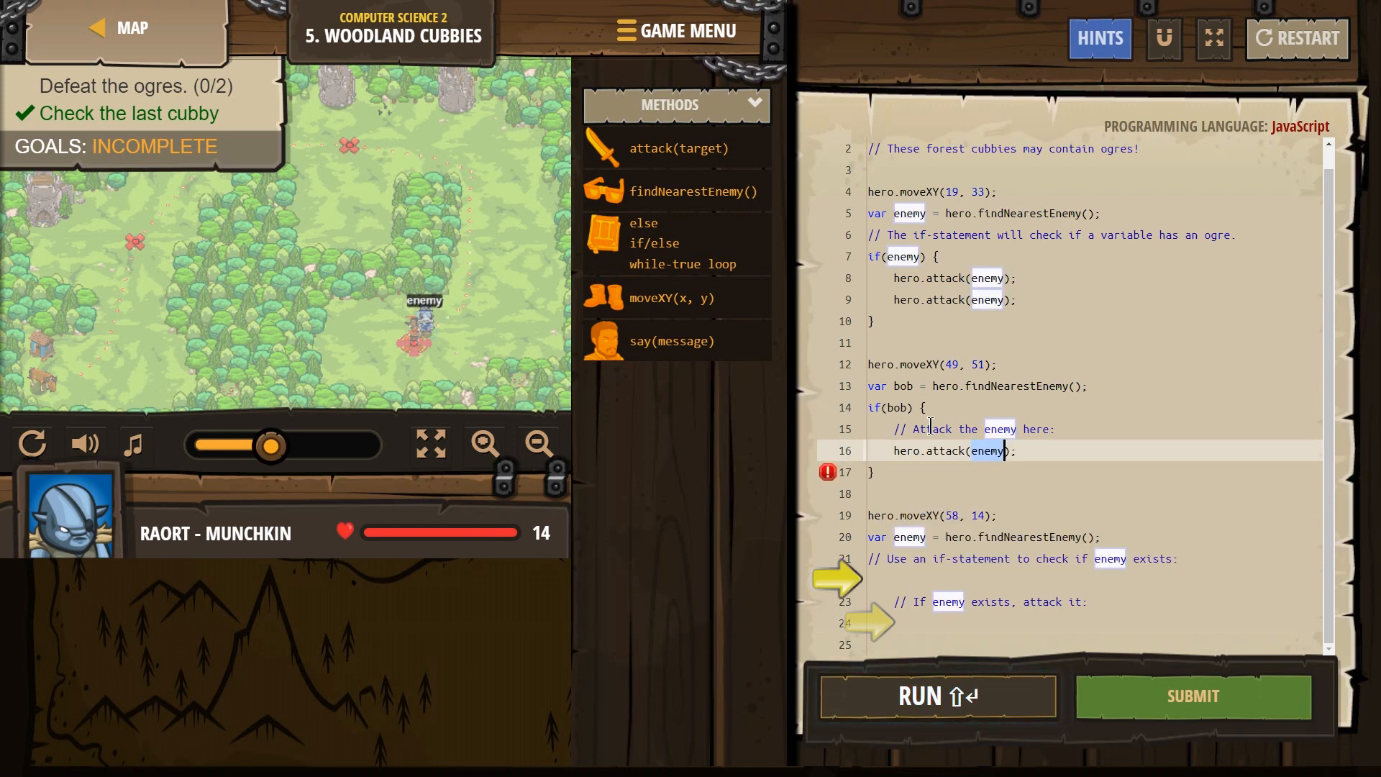
{"action": "type", "text": "bob"}
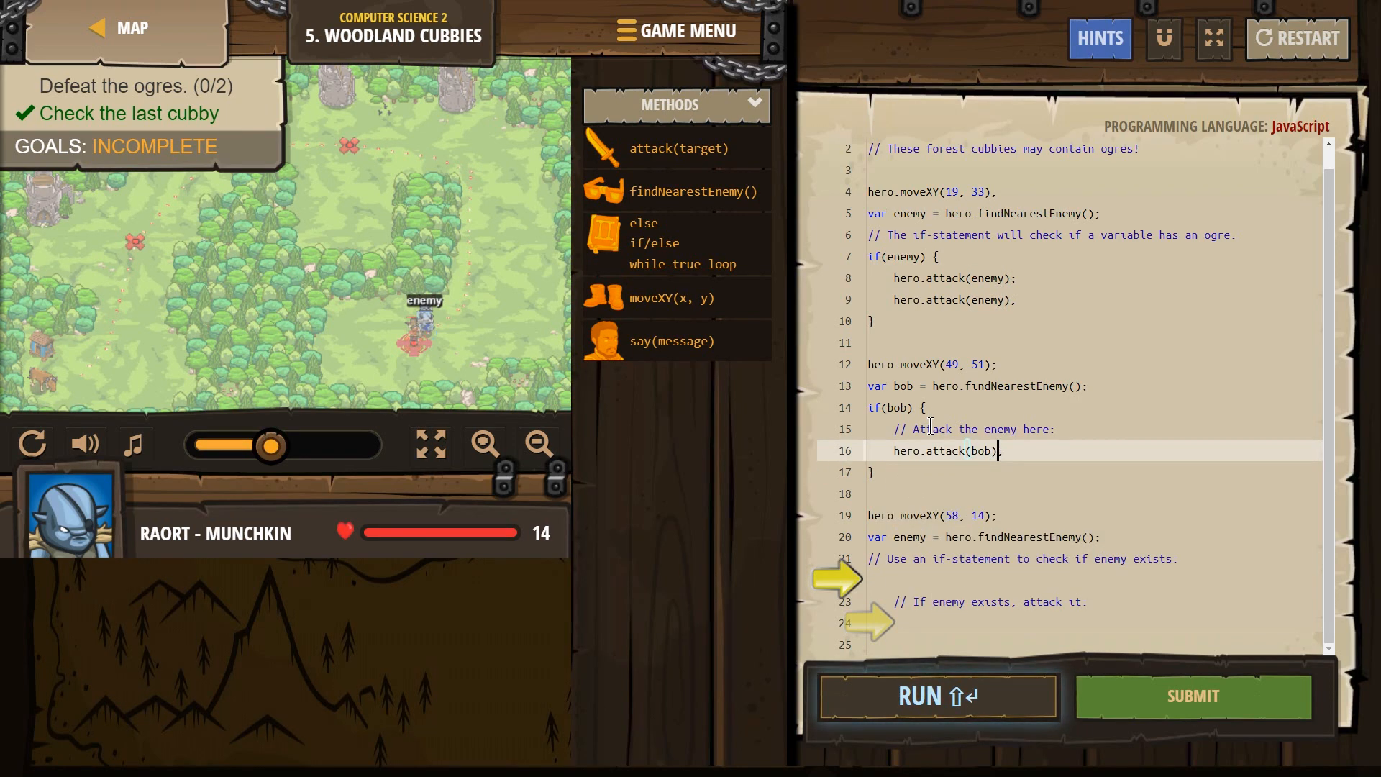
{"action": "type", "text": "hero.s\");"}
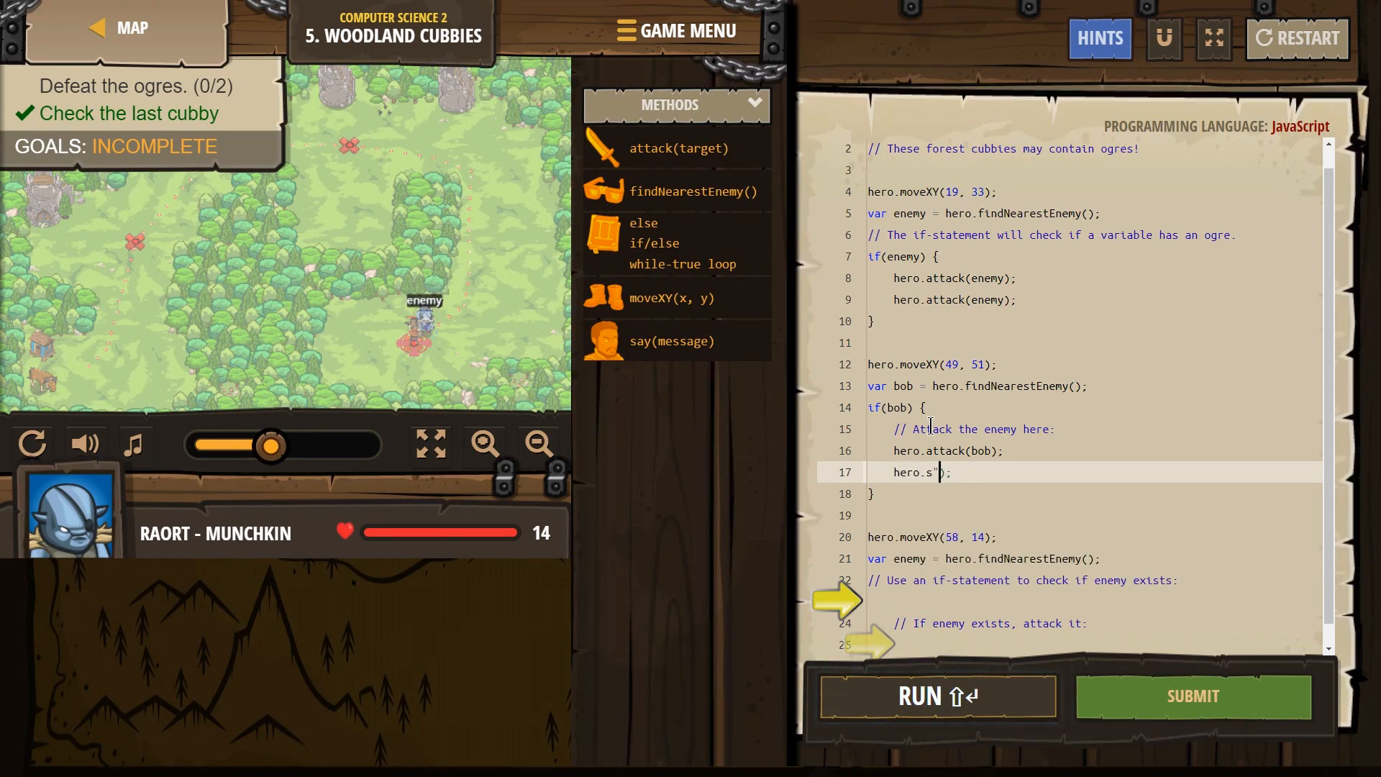
Step: Correct the second bob attack line with a backspace
{"action": "key", "text": "BackSpace"}
{"action": "type", "text": "attack(bob"}
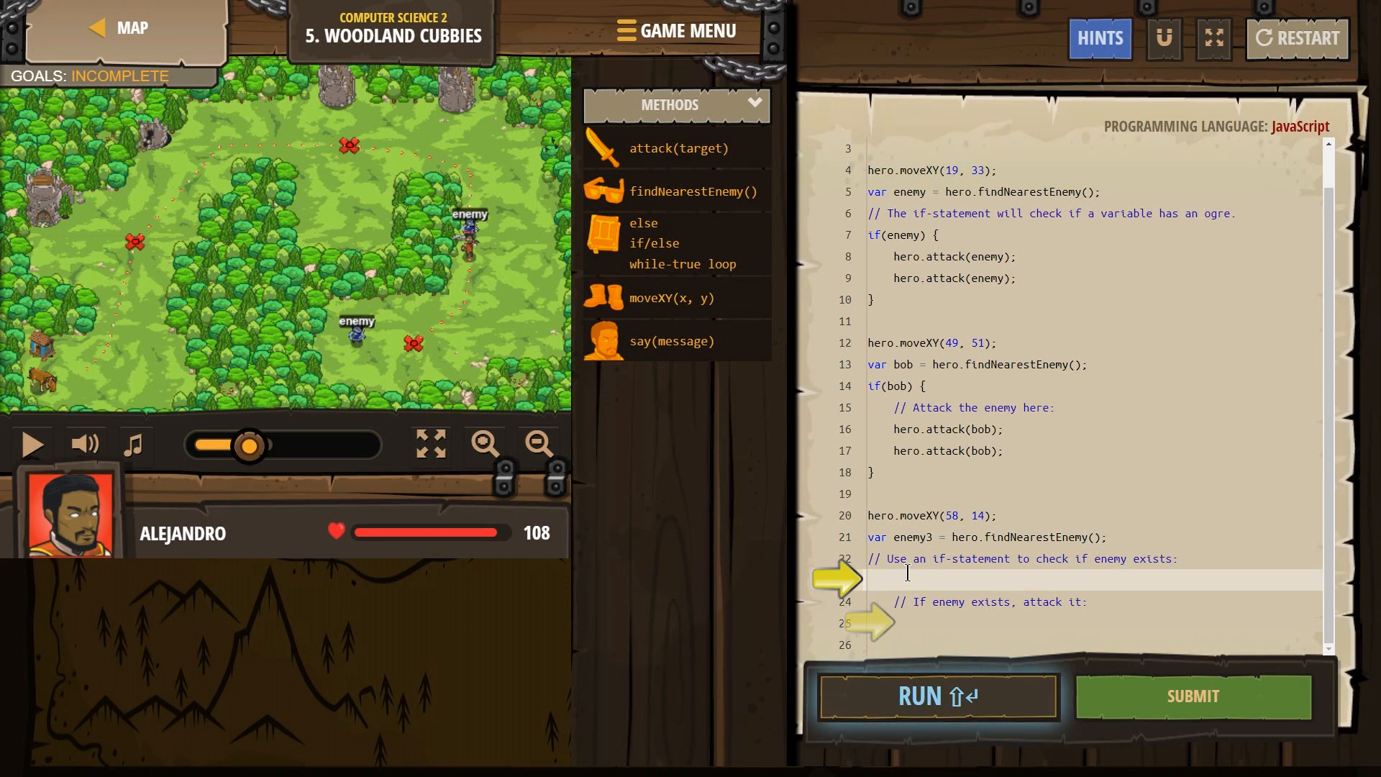
Step: Write the third cubby's condition if (enemy3) { on line 23
{"action": "type", "text": "if"}
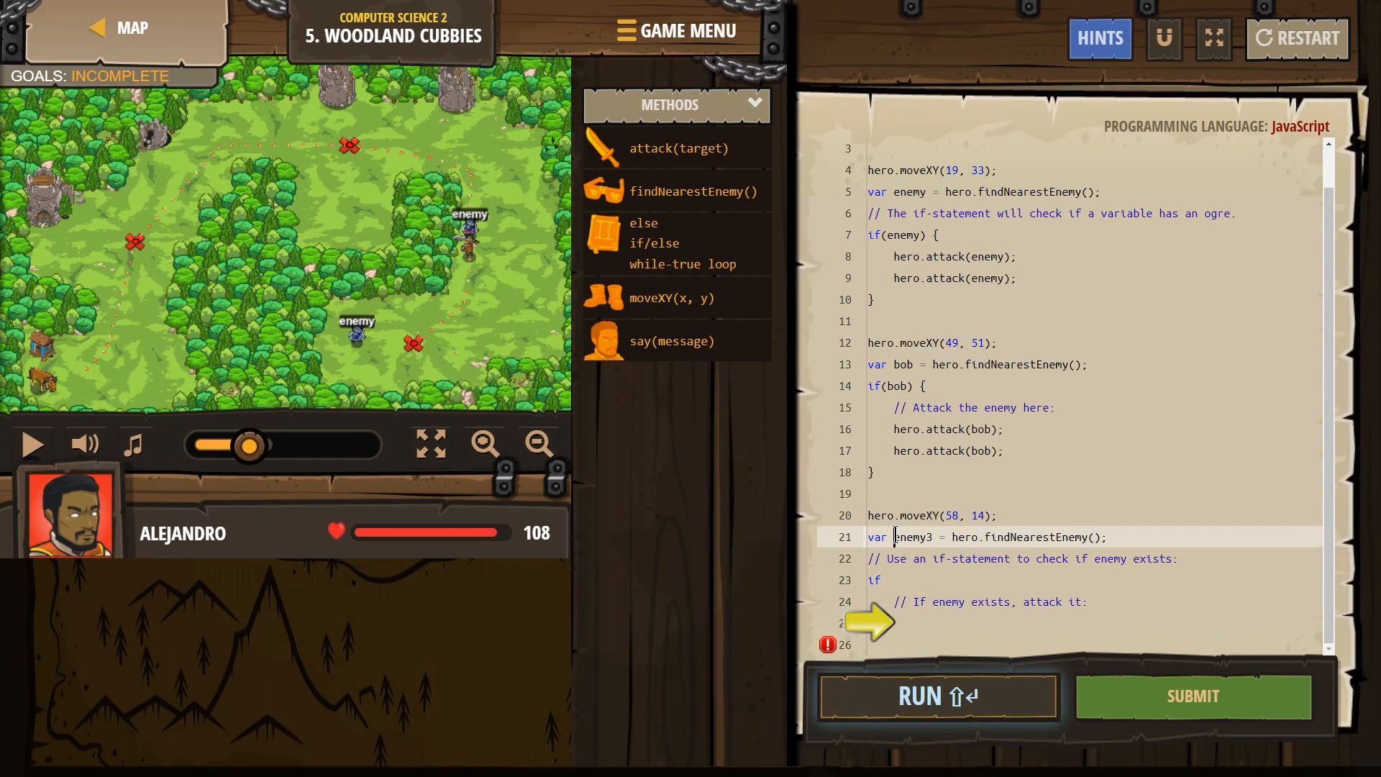
{"action": "left_click", "coordinate": [889, 579]}
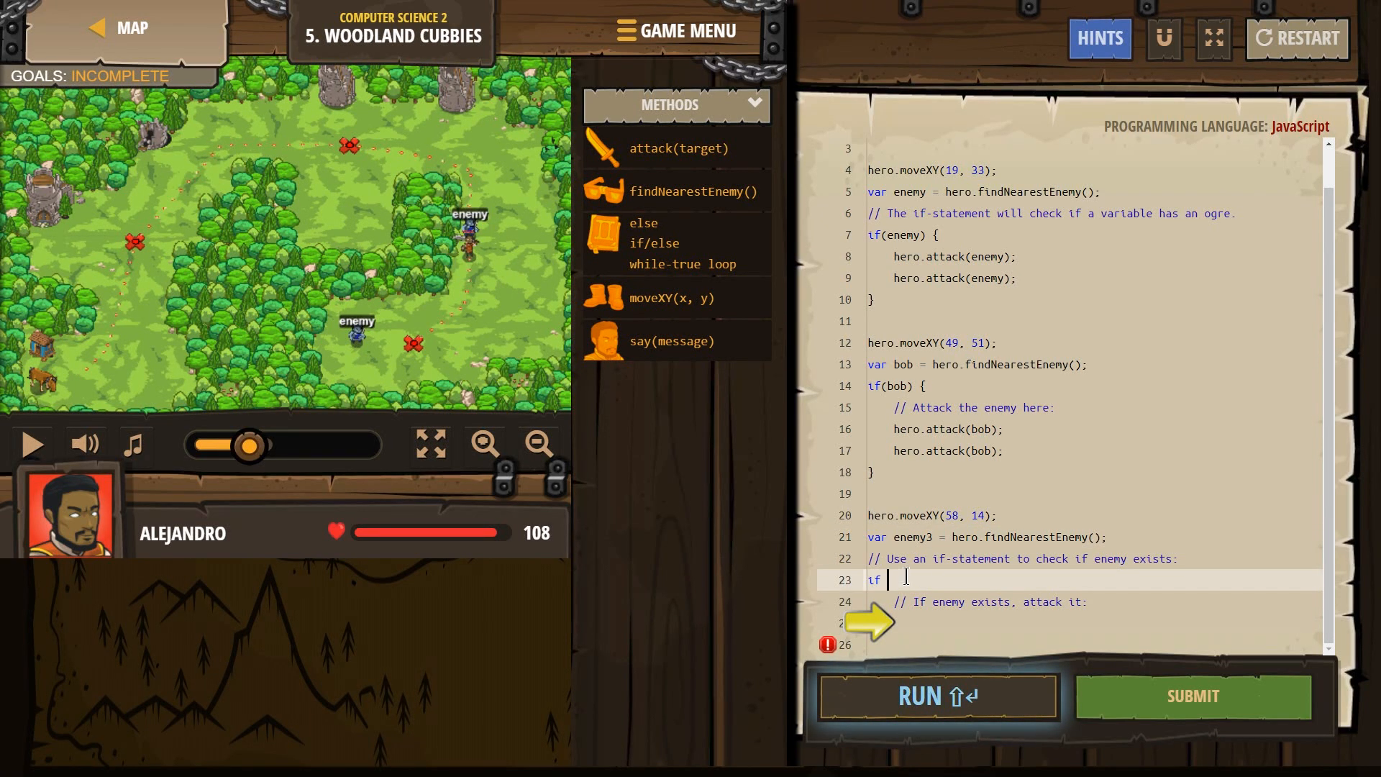
{"action": "type", "text": "(enemy3"}
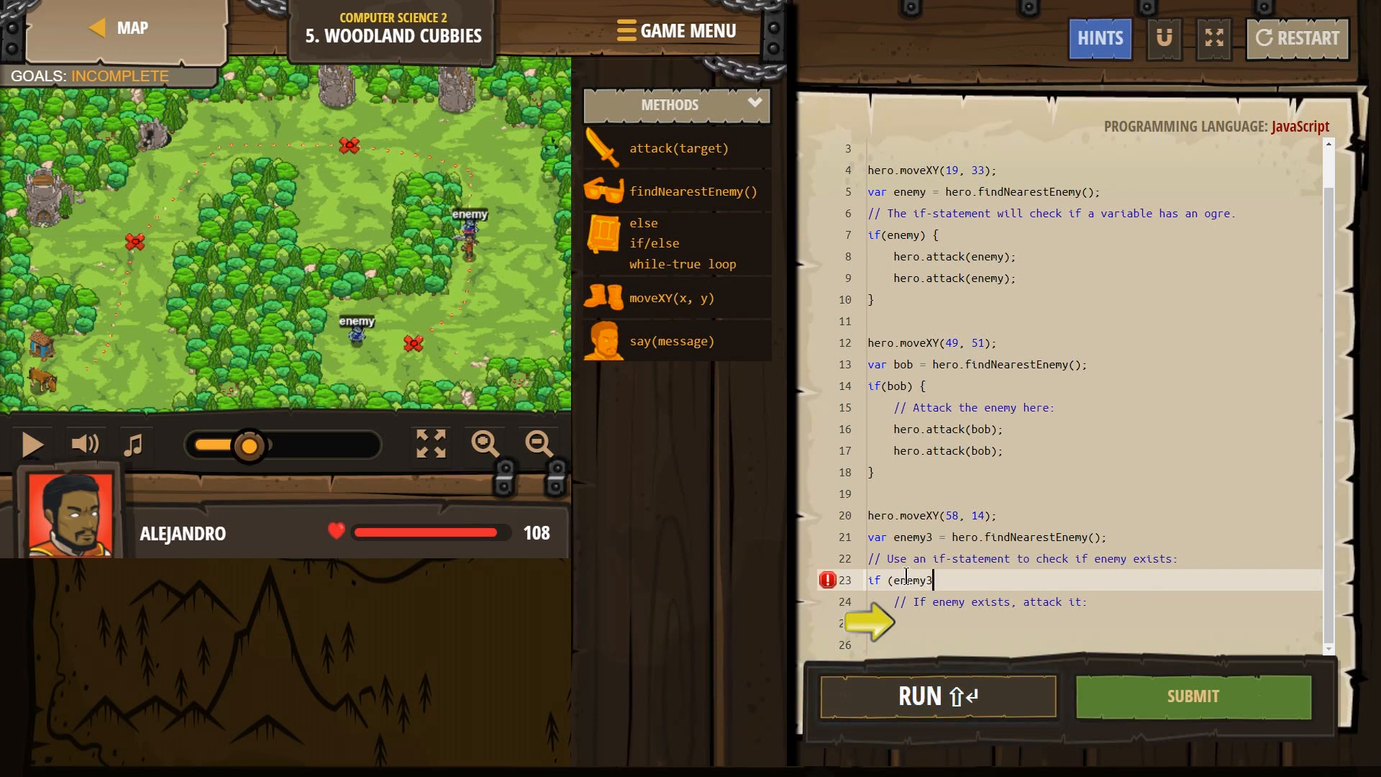
{"action": "type", "text": ") {"}
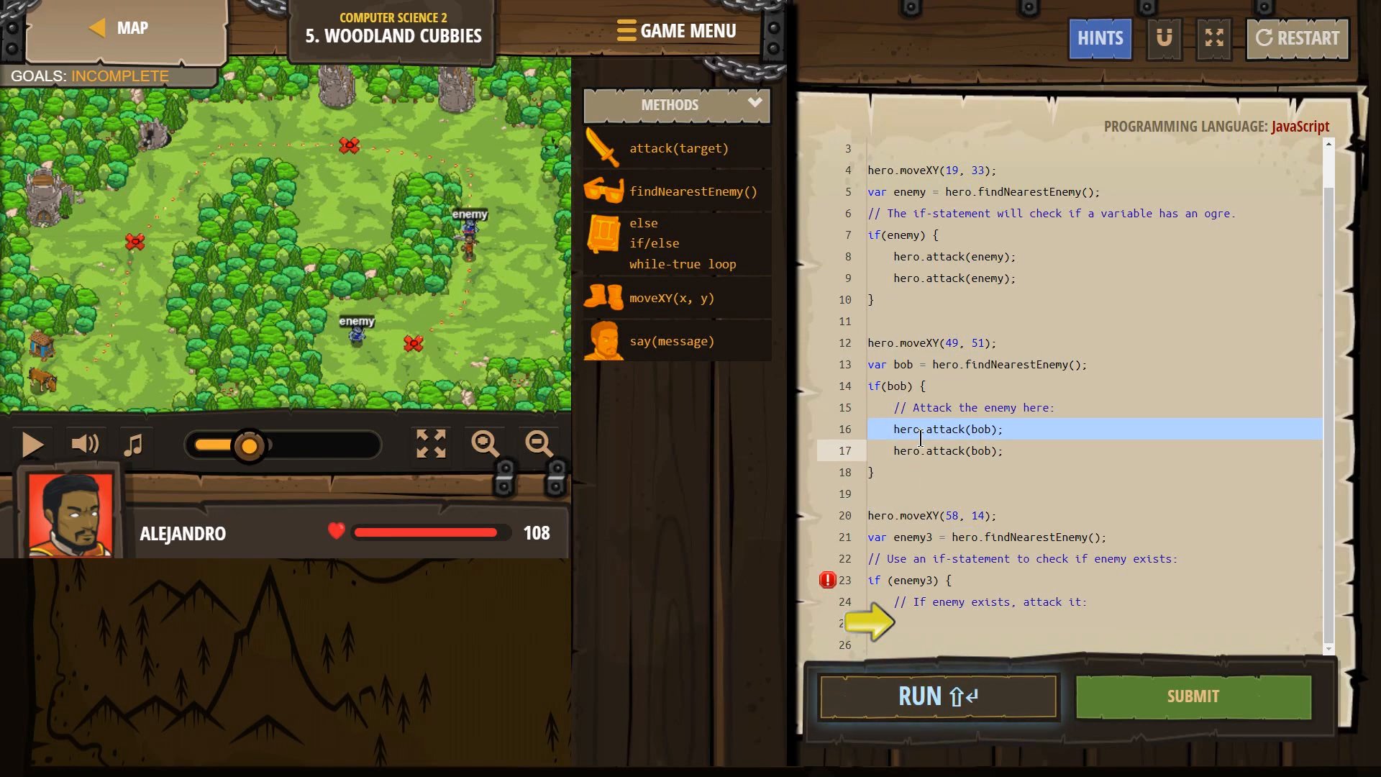
Step: Add two hero.attack(enemy3); lines inside the block and close it with }
{"action": "double_click", "coordinate": [915, 537]}
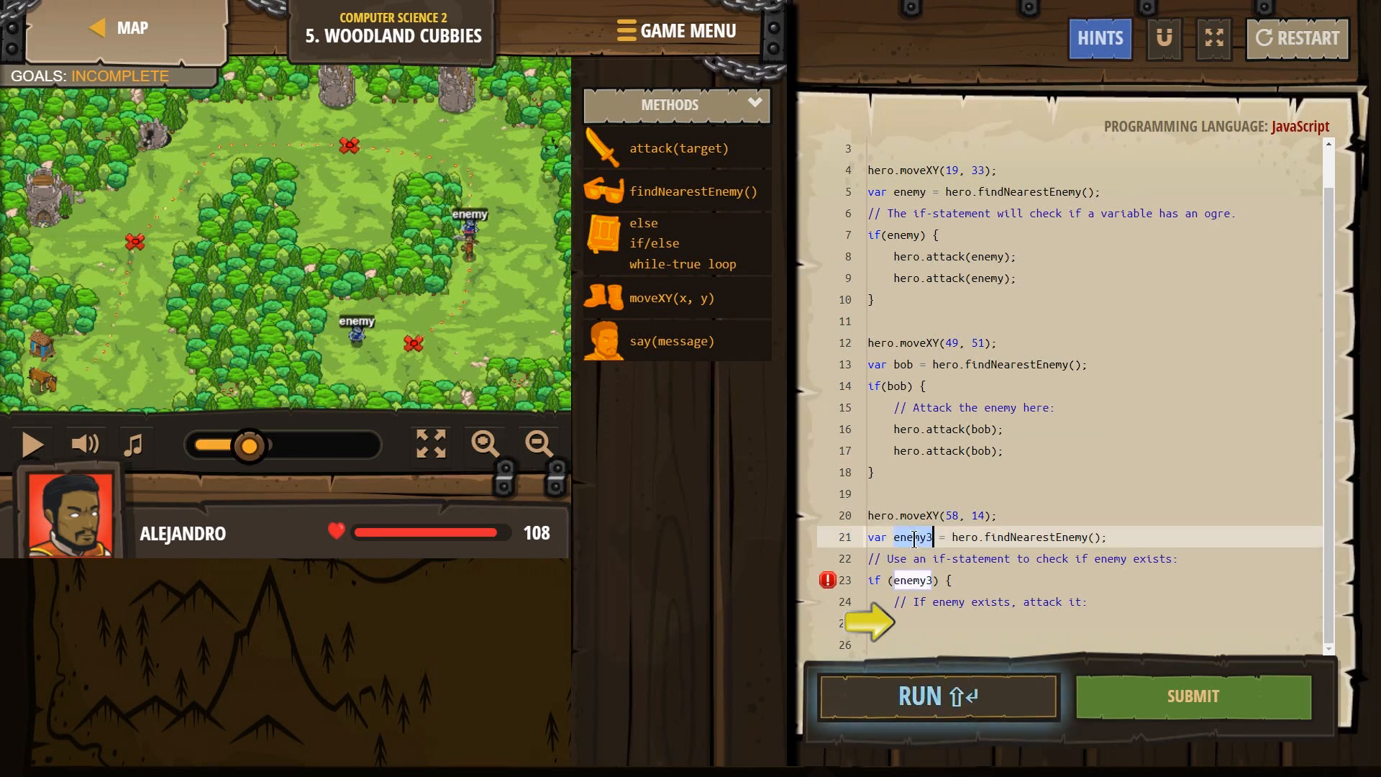
{"action": "left_click", "coordinate": [942, 619]}
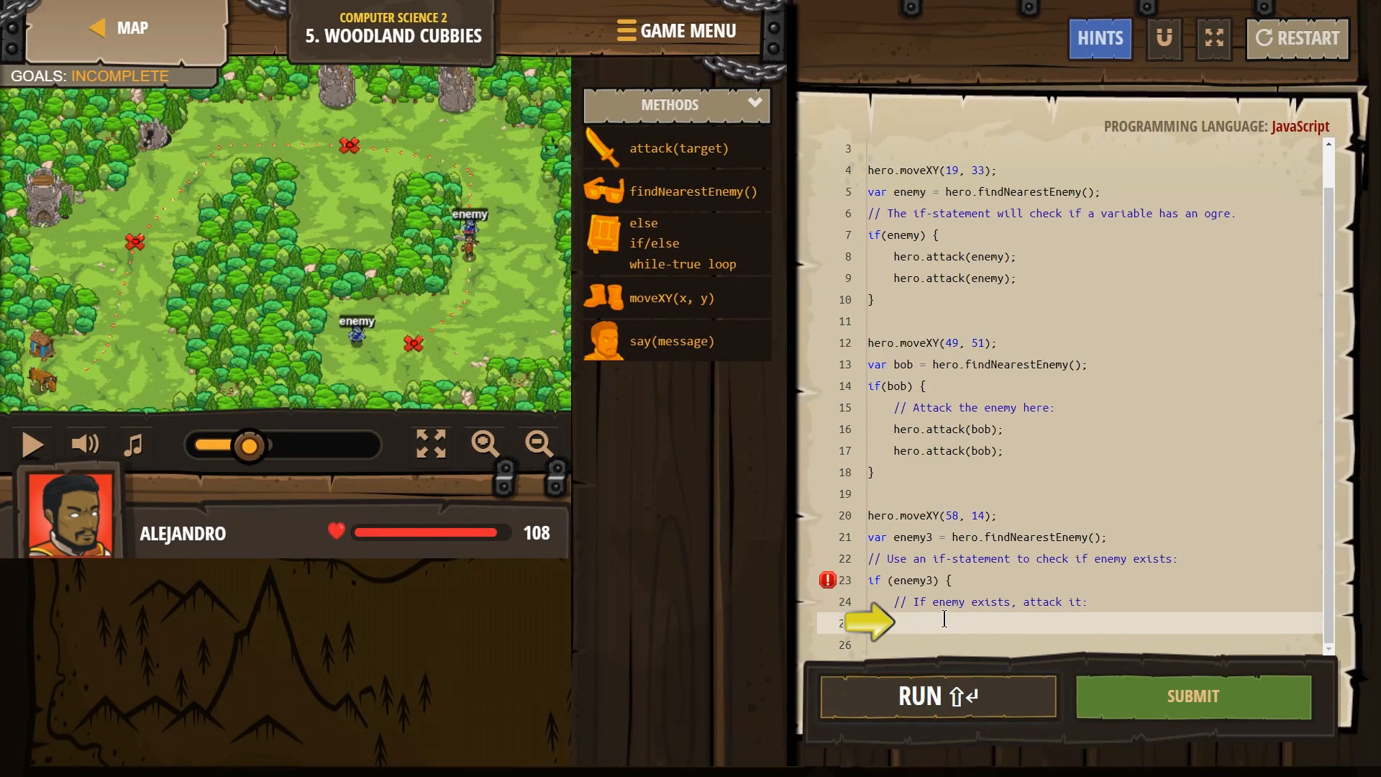
{"action": "type", "text": "hero.at"}
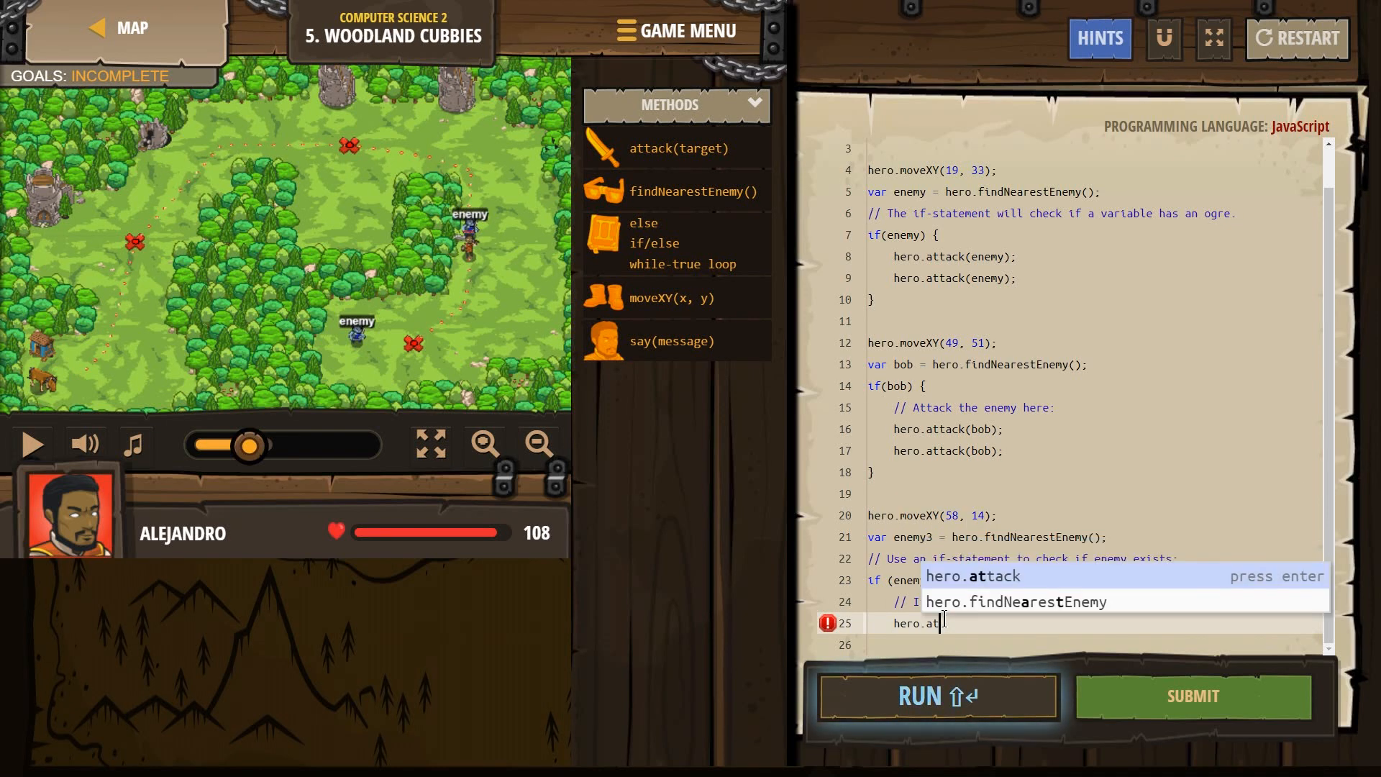
{"action": "key", "text": "enter"}
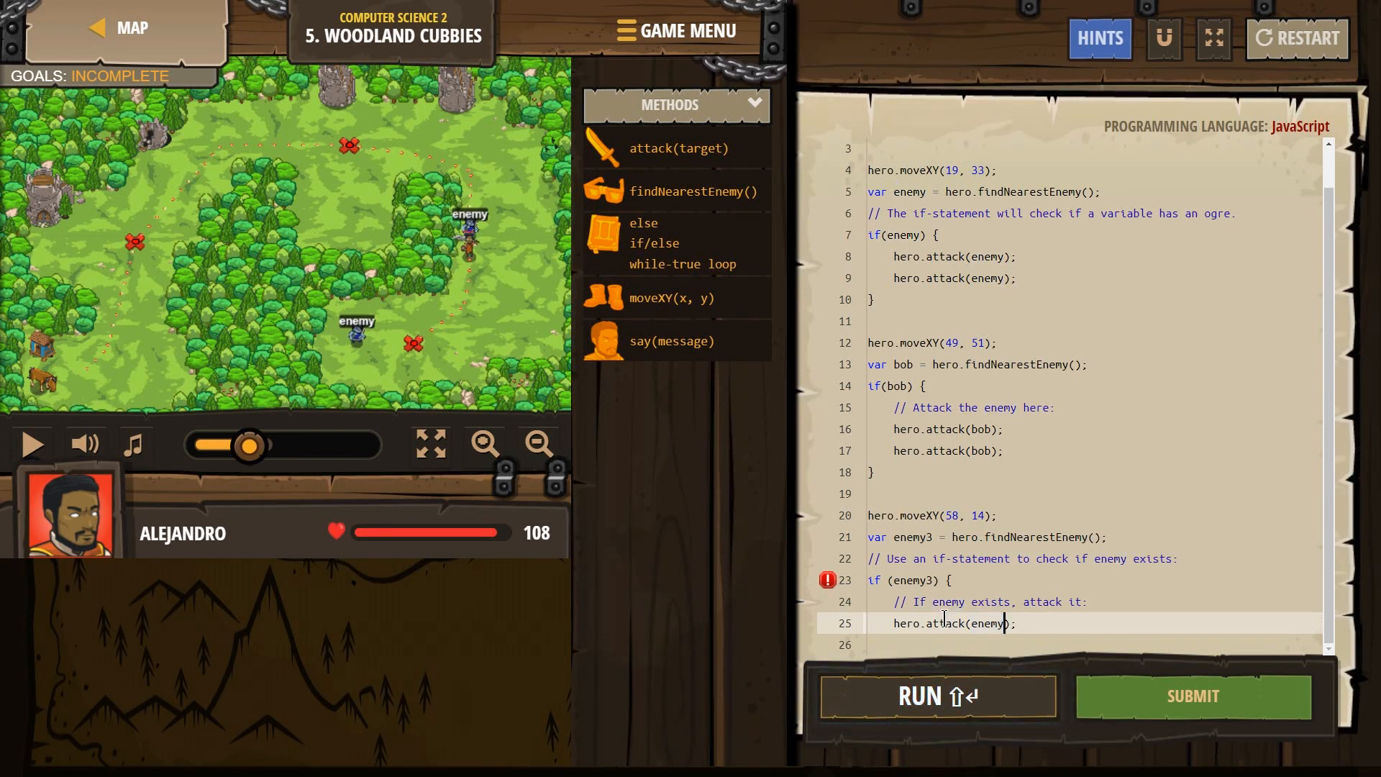
{"action": "type", "text": "3"}
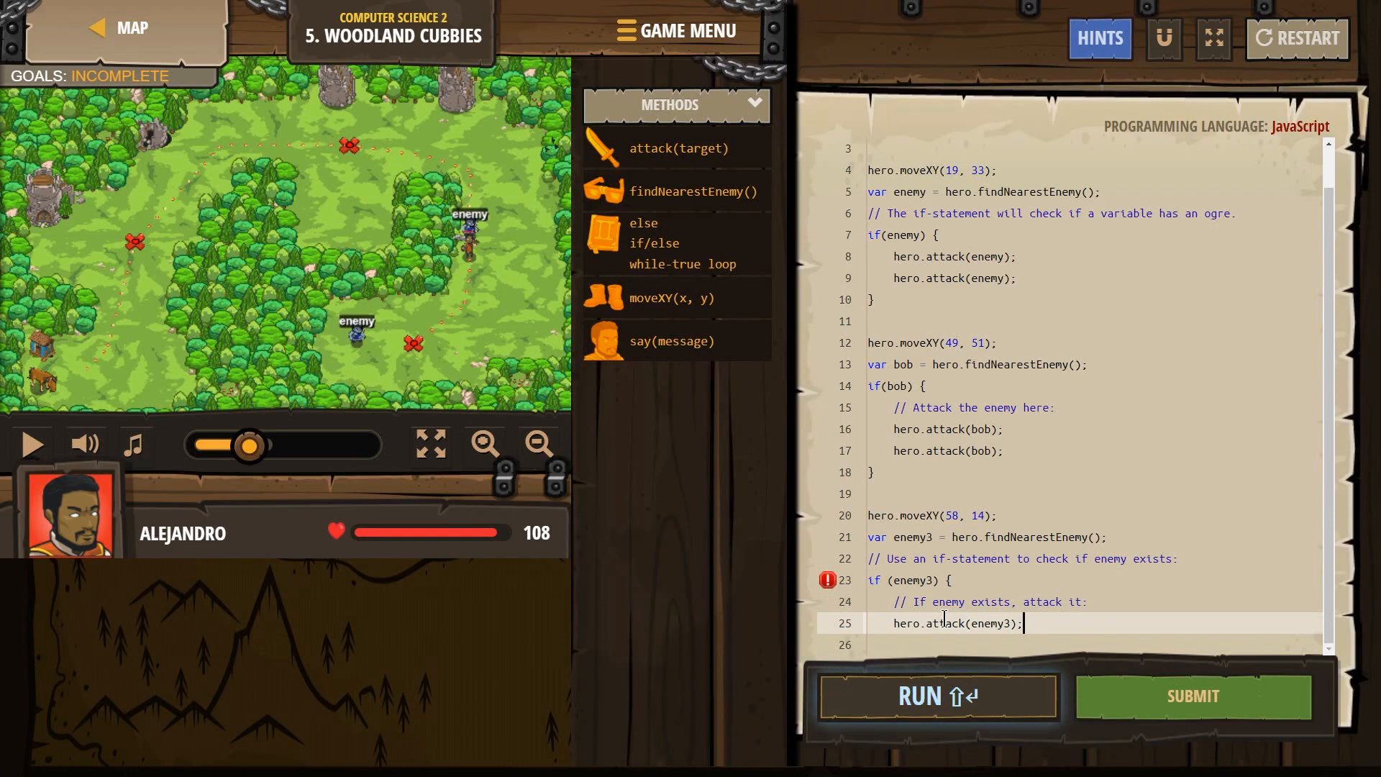
{"action": "type", "text": "hero.attack(enemy3);"}
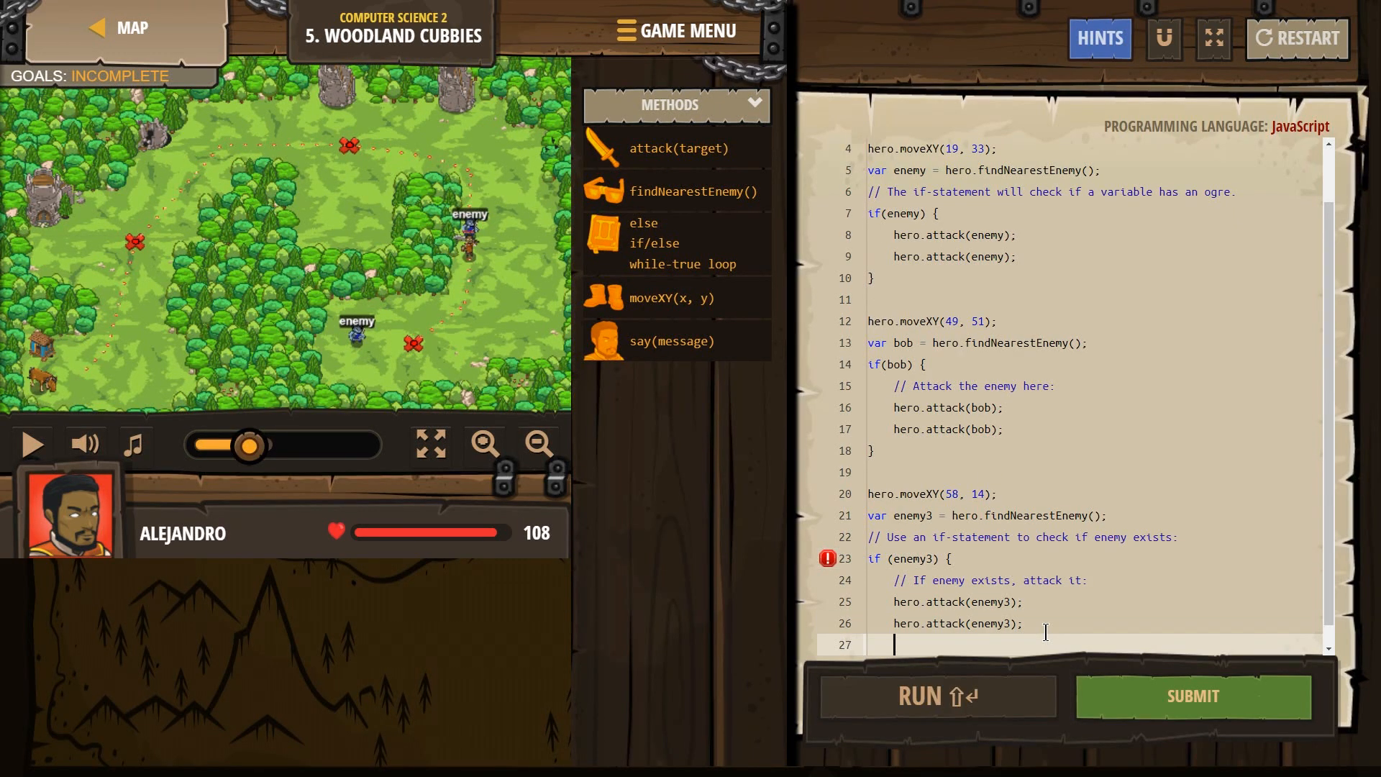
{"action": "type", "text": "}"}
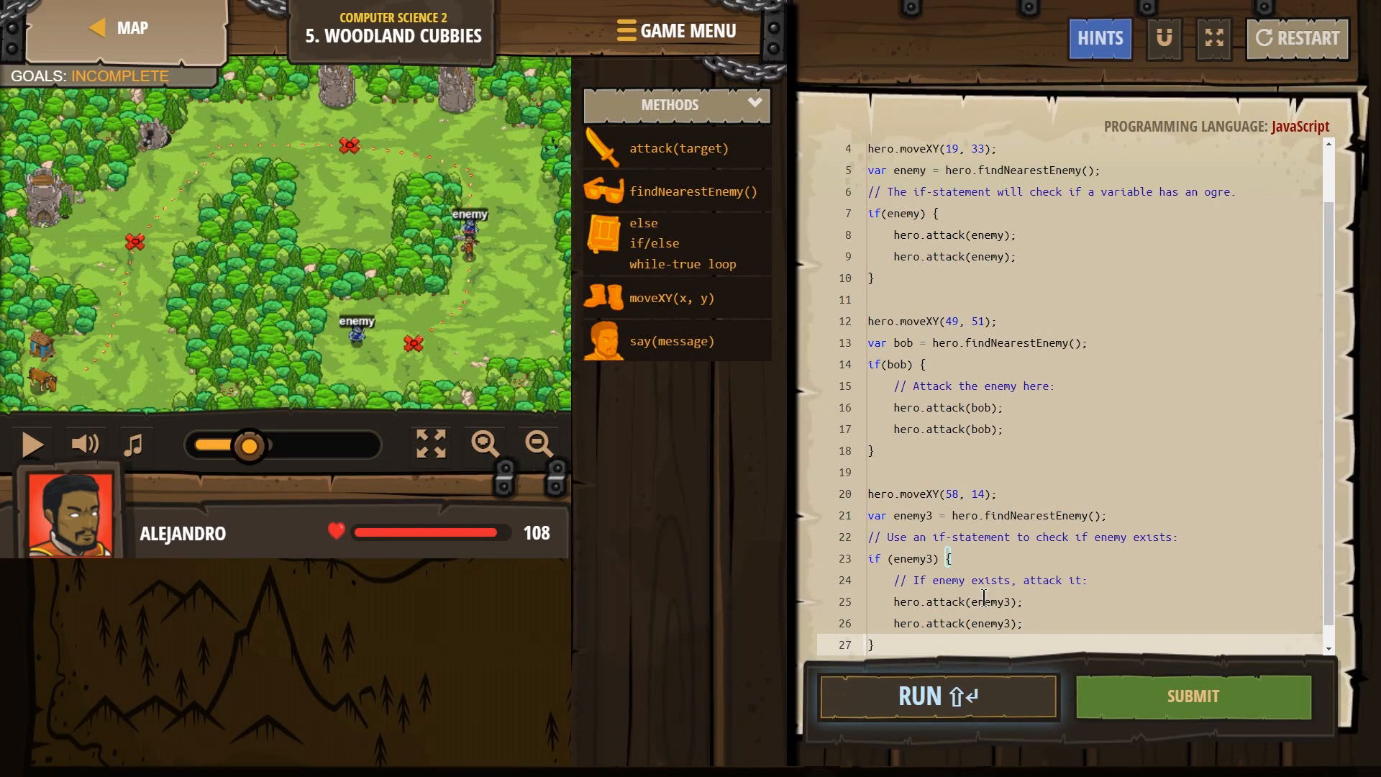
{"action": "scroll", "scroll_direction": "down", "scroll_amount": 3}
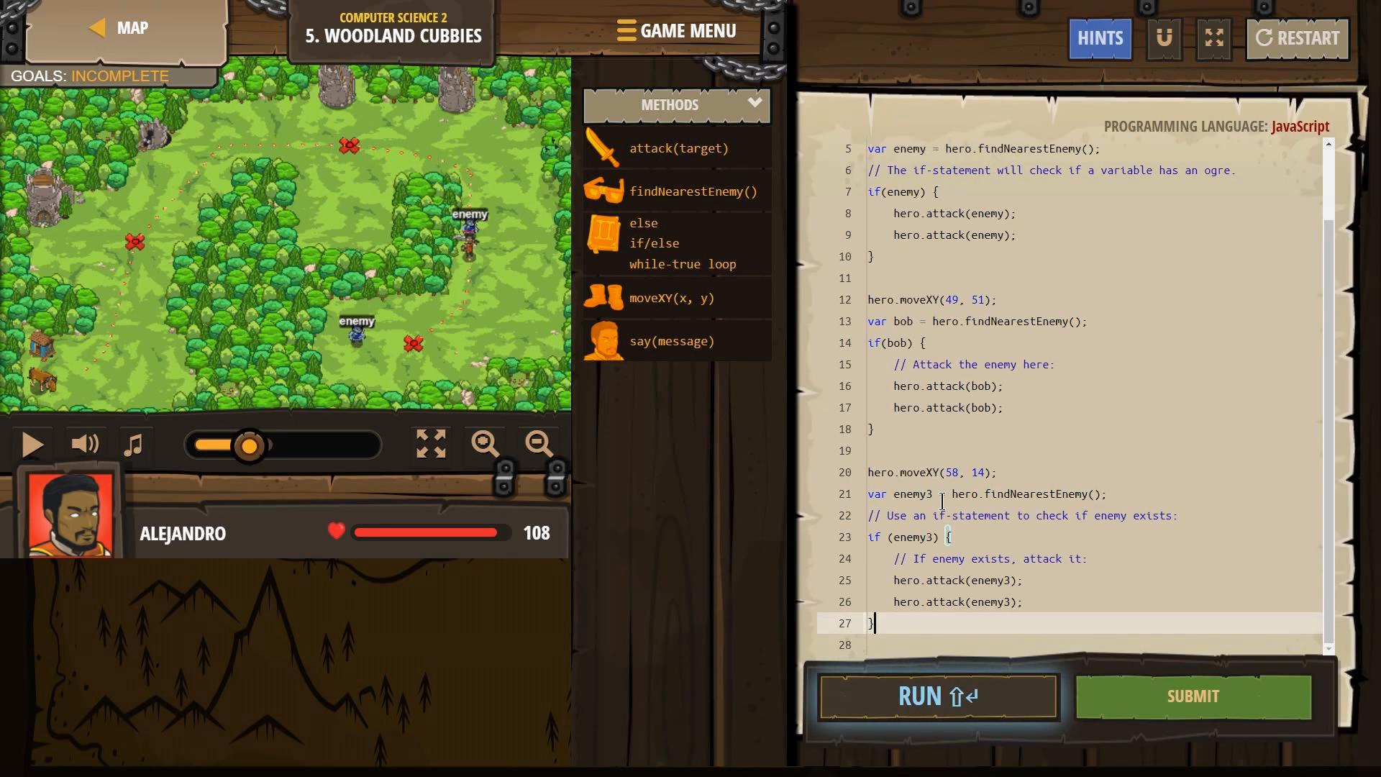
Step: Run the code so the hero defeats the ogres and goals show SUCCESS
{"action": "left_click", "coordinate": [937, 696]}
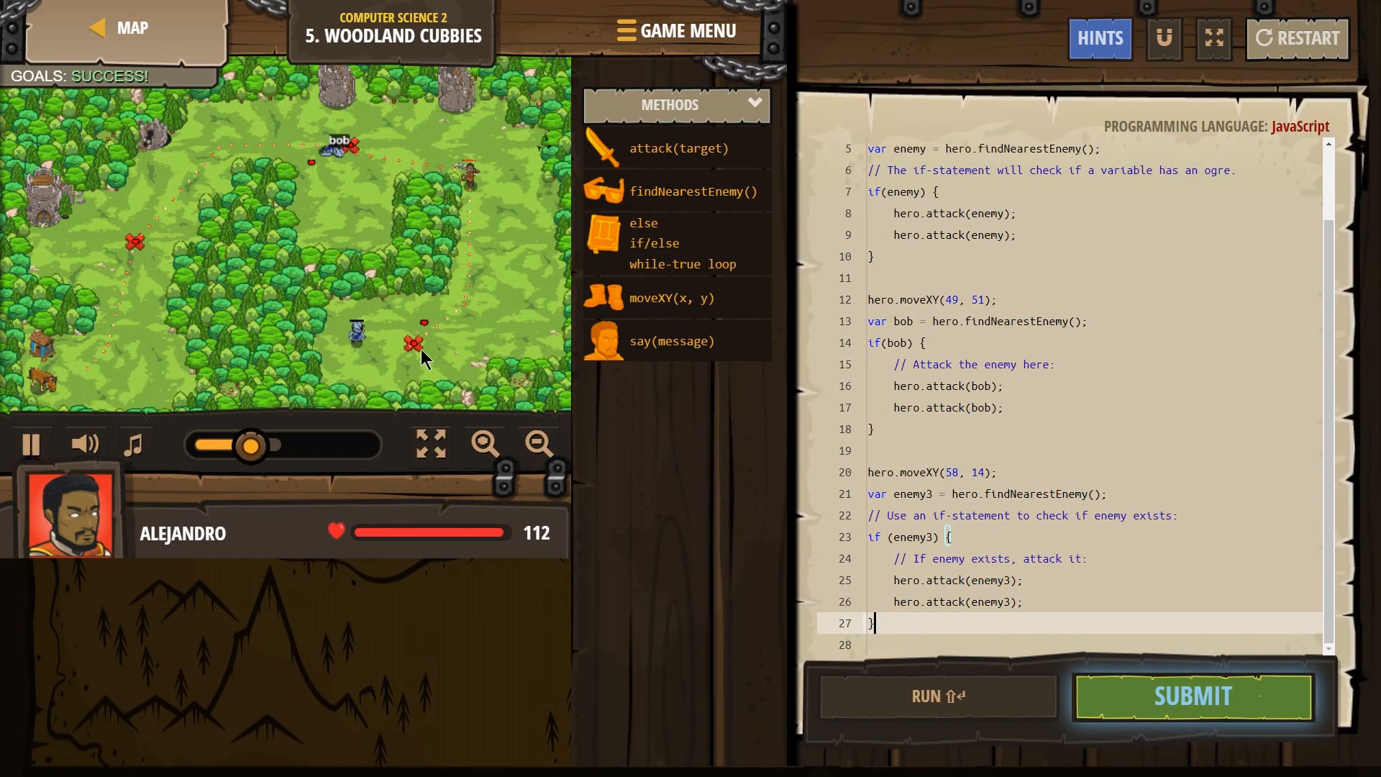
{"action": "mouse_move", "coordinate": [365, 343]}
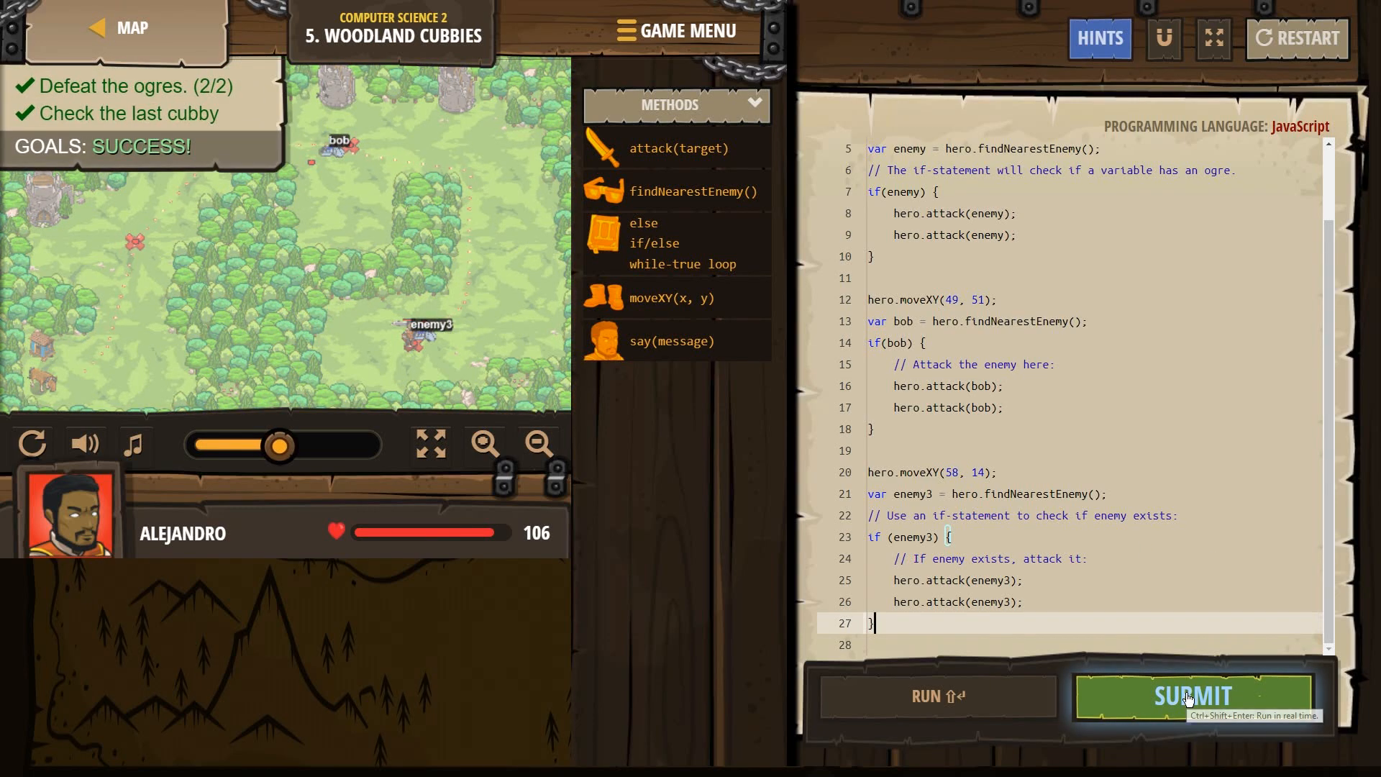
Step: Submit the finished solution and skip the real-time replay
{"action": "left_click", "coordinate": [1194, 696]}
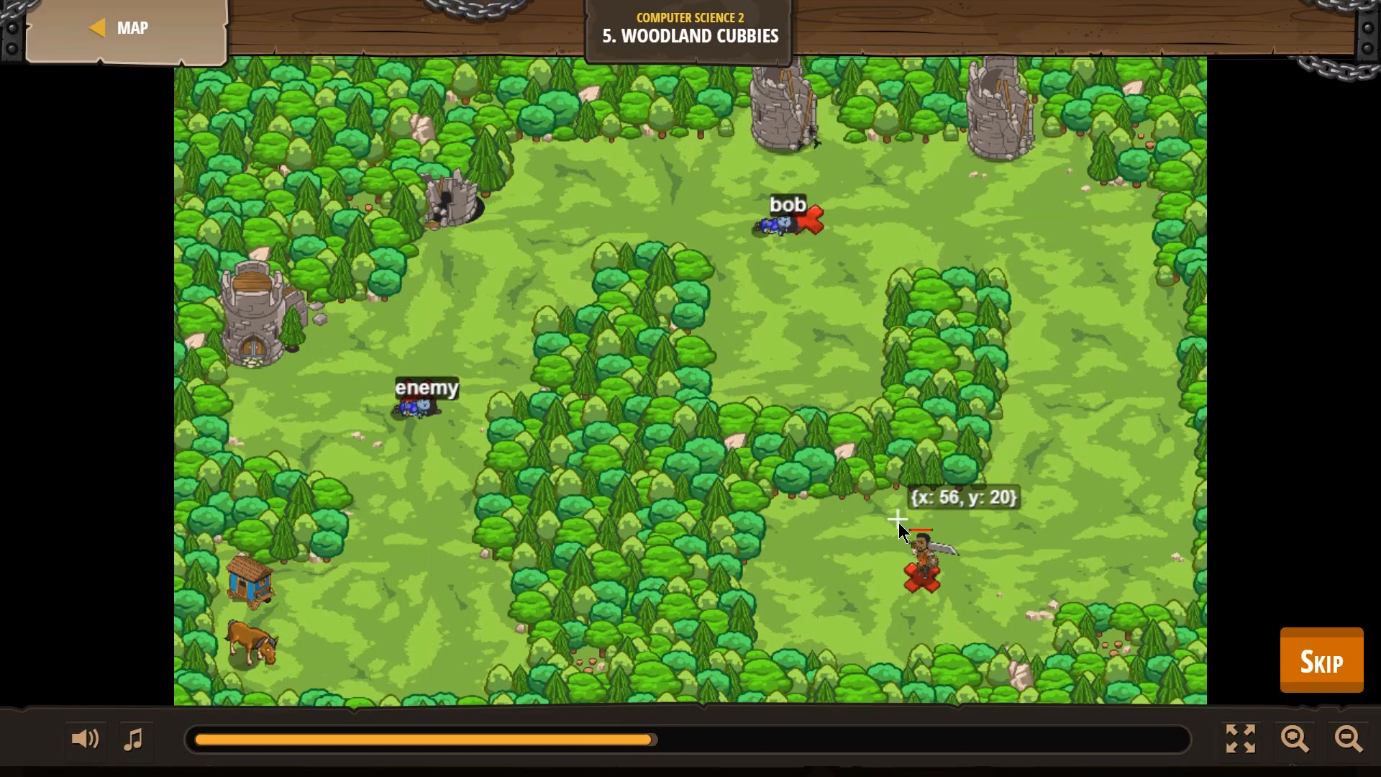
{"action": "left_click", "coordinate": [1320, 662]}
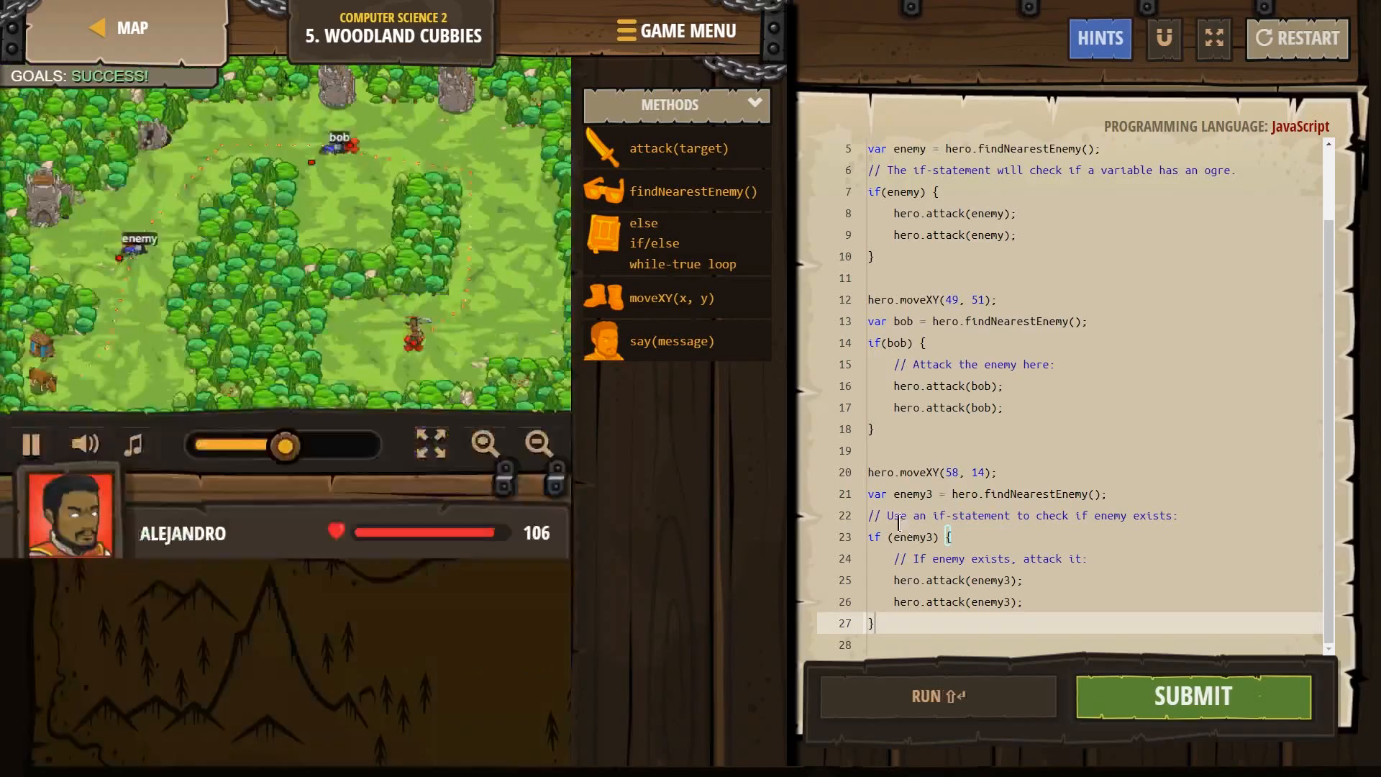